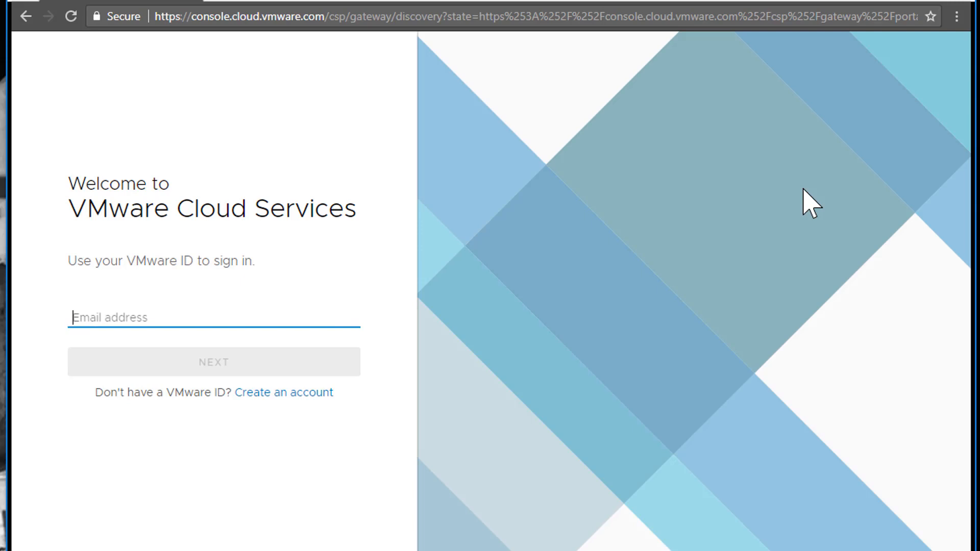
# Sign in to VMware Cloud Services with the ajauch VMware ID e-mail and its password.
pyautogui.write('ajauch')
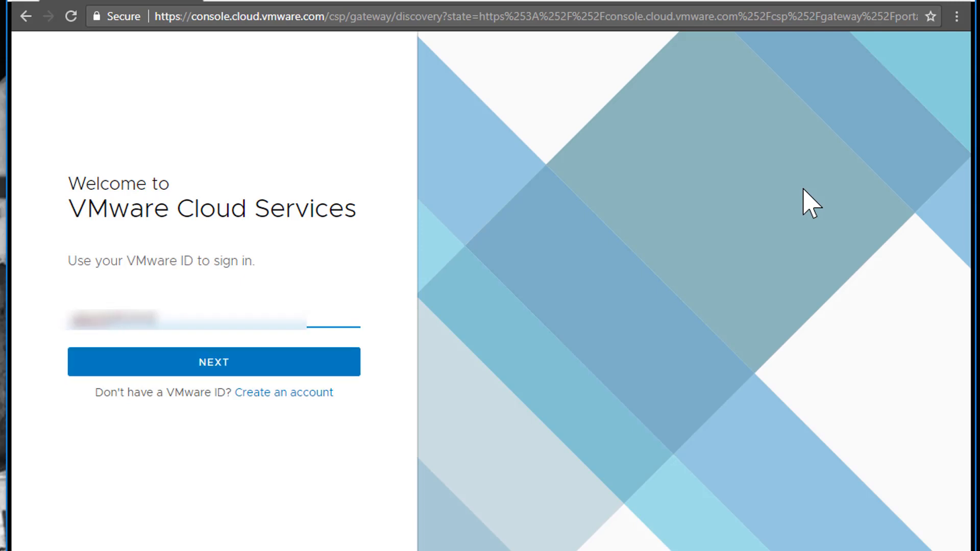
pyautogui.click(213, 362)
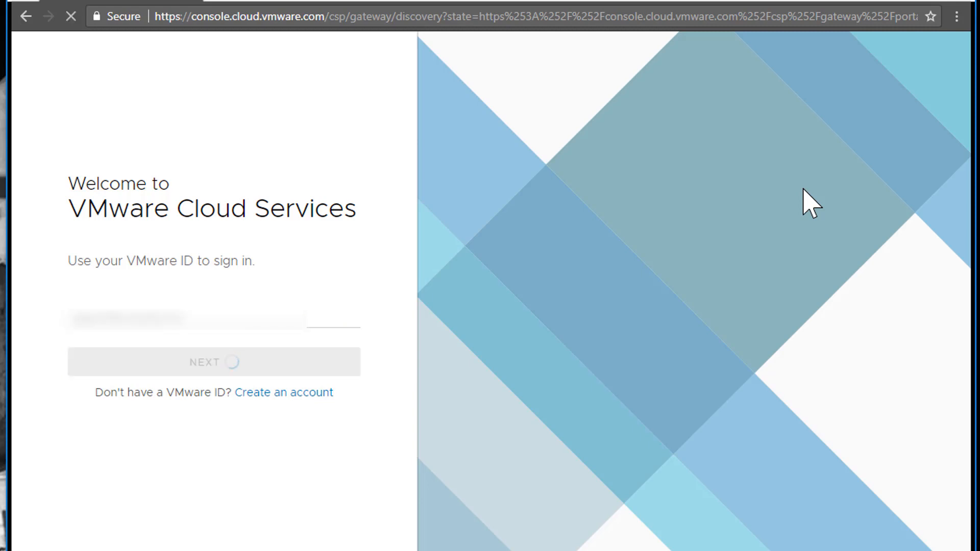
pyautogui.click(213, 362)
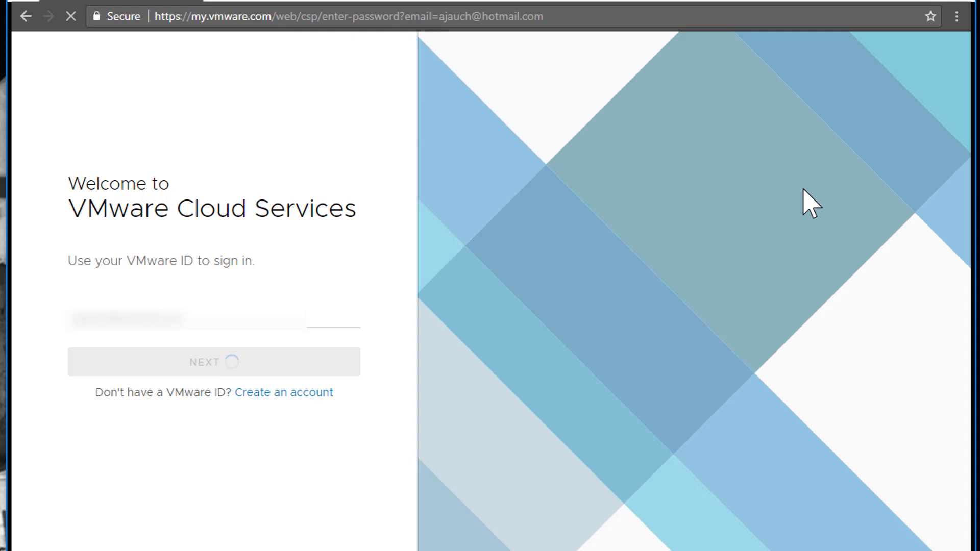
pyautogui.click(213, 362)
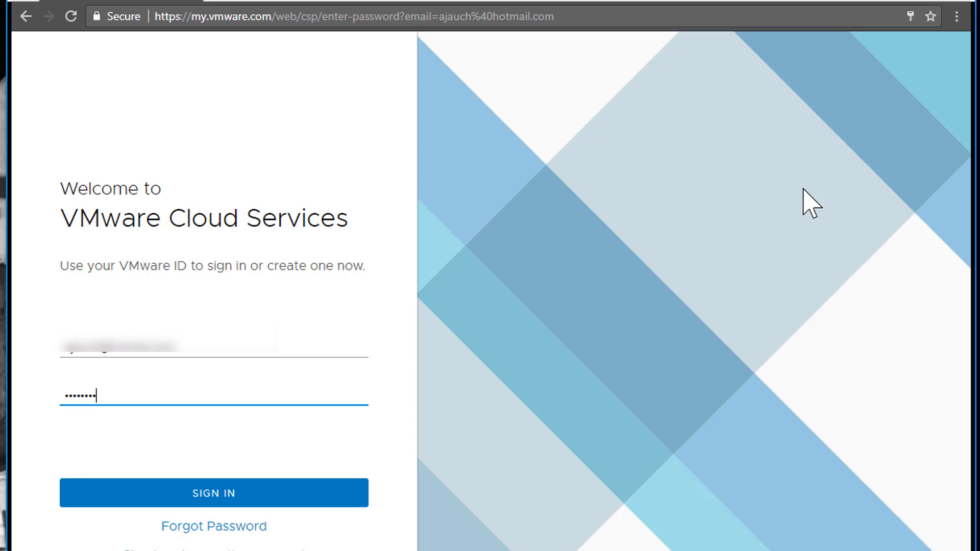
pyautogui.click(213, 493)
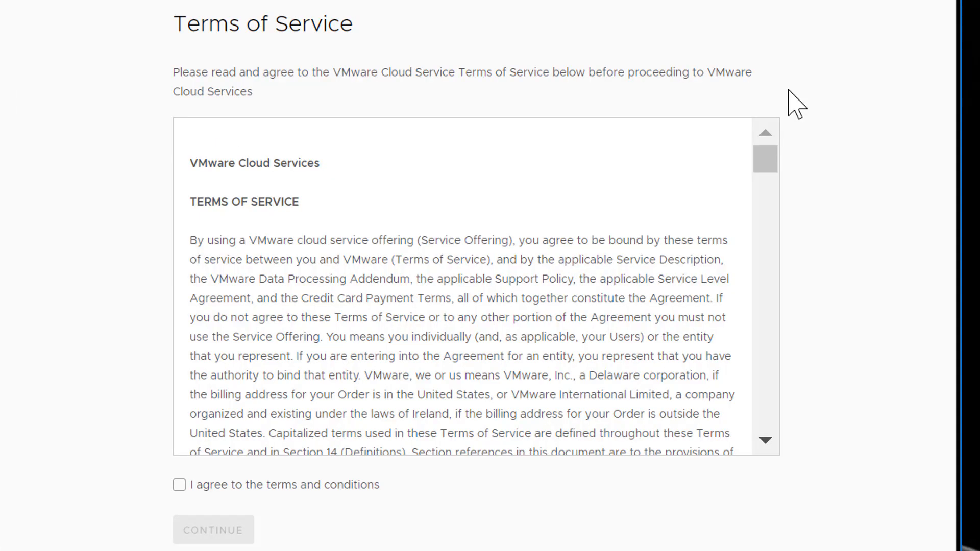
pyautogui.moveTo(657, 158)
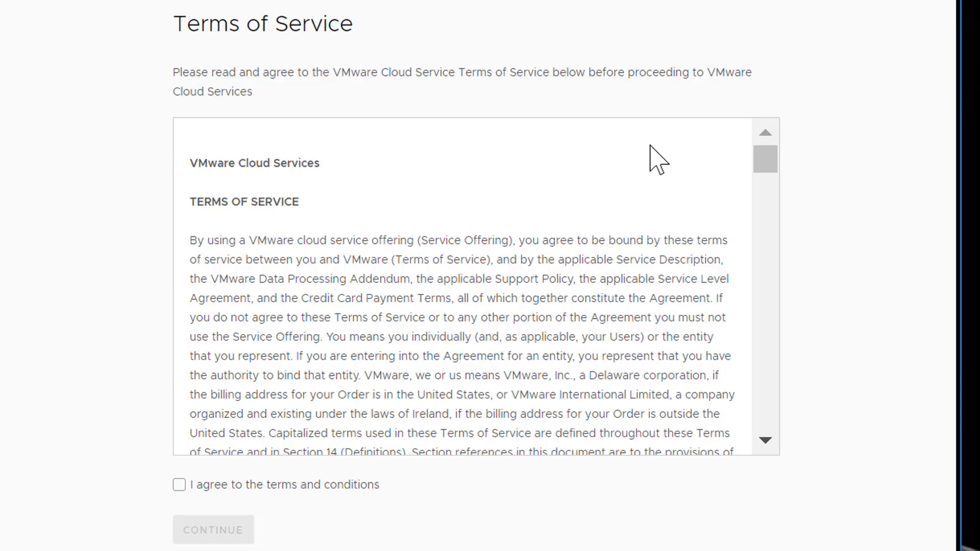
# Agree to the Terms of Service and continue into VMware Cloud on AWS.
pyautogui.click(179, 484)
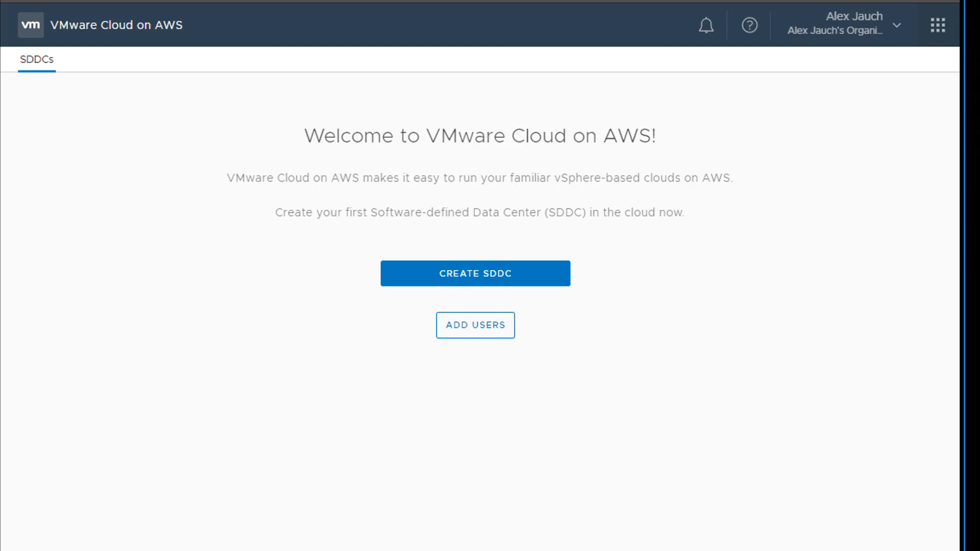
pyautogui.moveTo(543, 356)
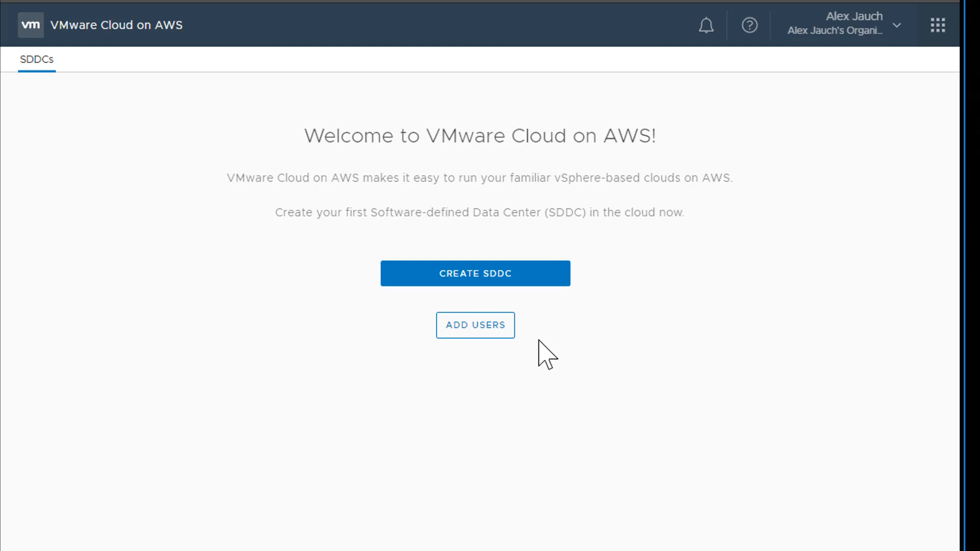
# Invite a user as Organization Owner, dismiss the success message and begin creating a new SDDC.
pyautogui.click(475, 324)
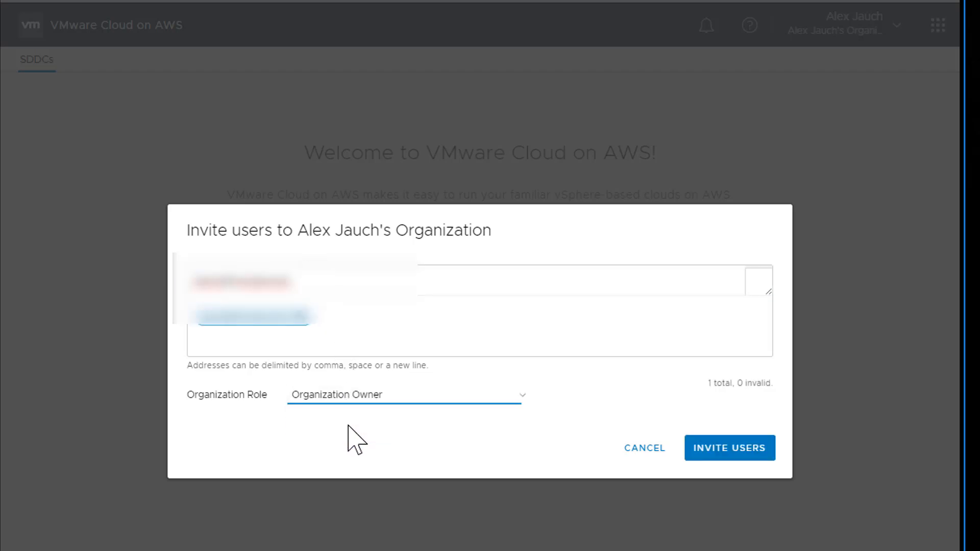
pyautogui.moveTo(634, 360)
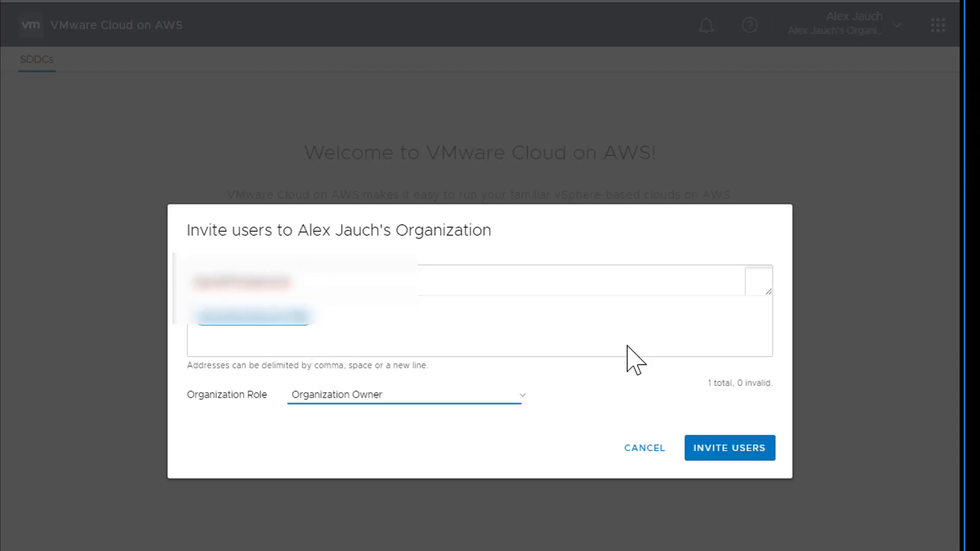
pyautogui.click(729, 448)
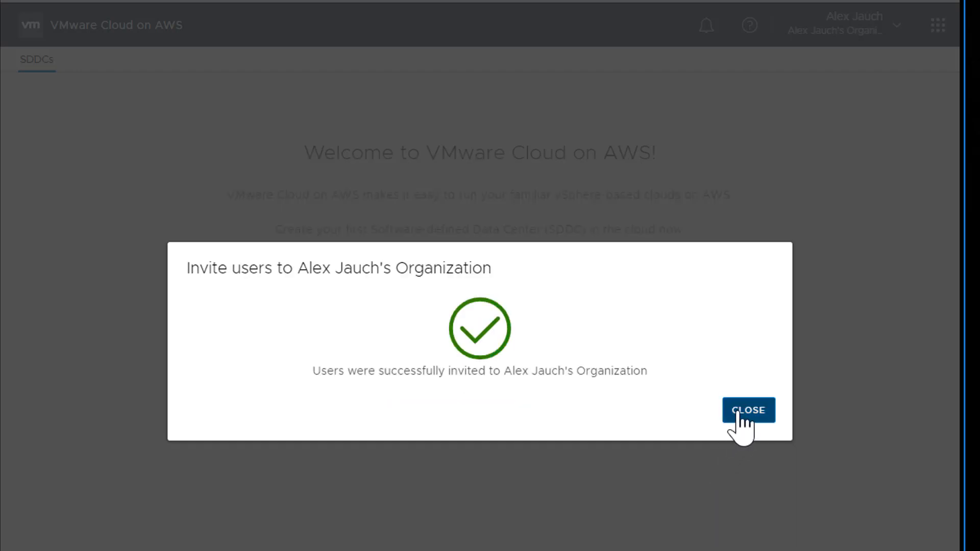
pyautogui.click(749, 410)
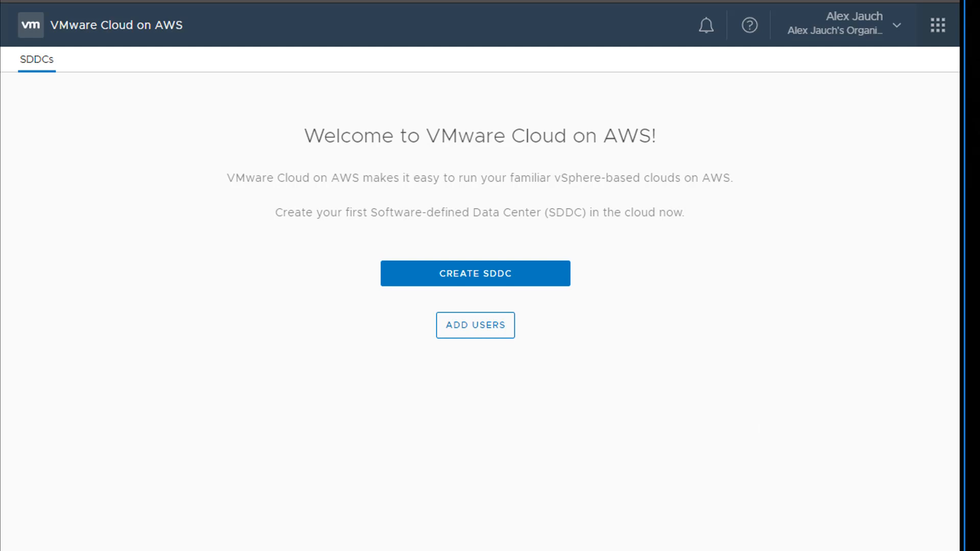
pyautogui.click(475, 273)
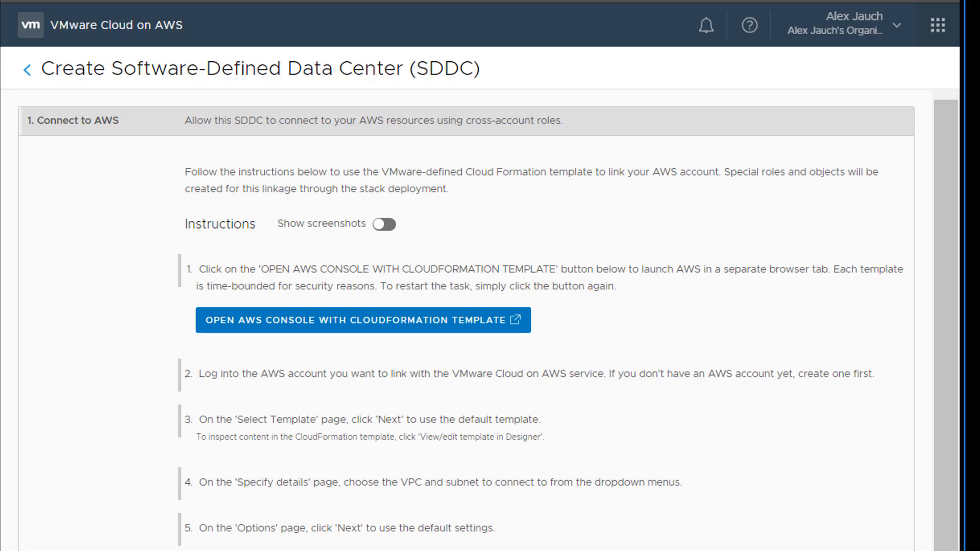
pyautogui.moveTo(356, 256)
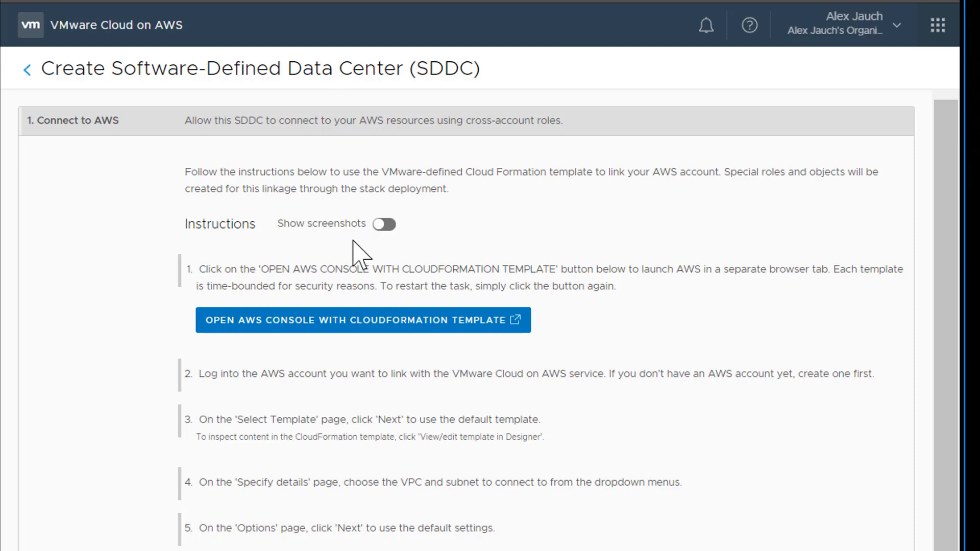
# Launch the AWS console with the CloudFormation account-linking template from the SDDC wizard.
pyautogui.click(363, 319)
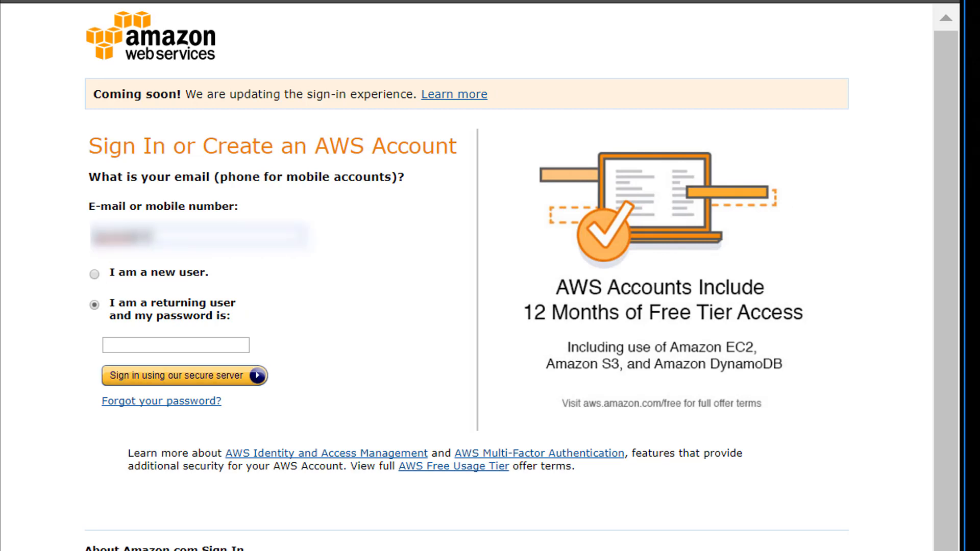
# Sign in to the AWS account with the saved e-mail as a returning user.
pyautogui.click(174, 241)
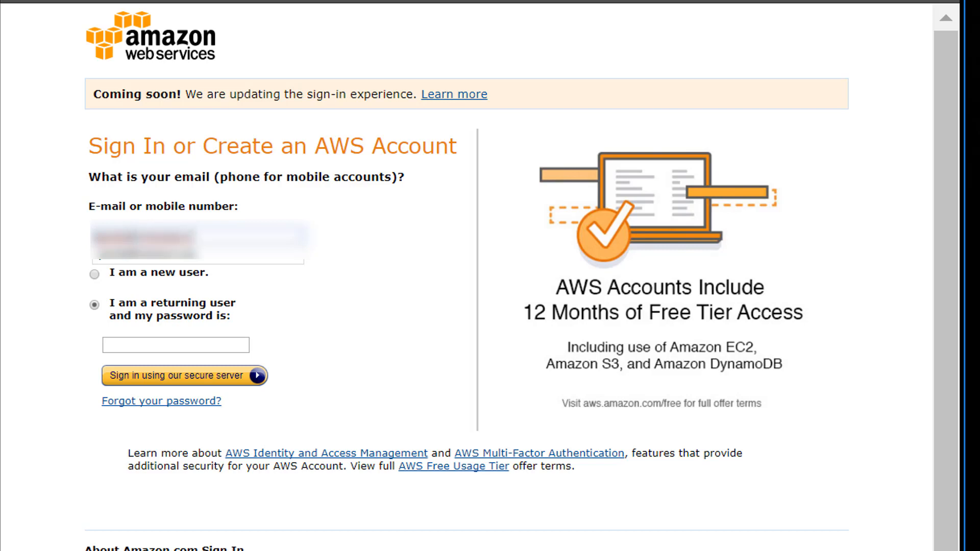
pyautogui.click(175, 346)
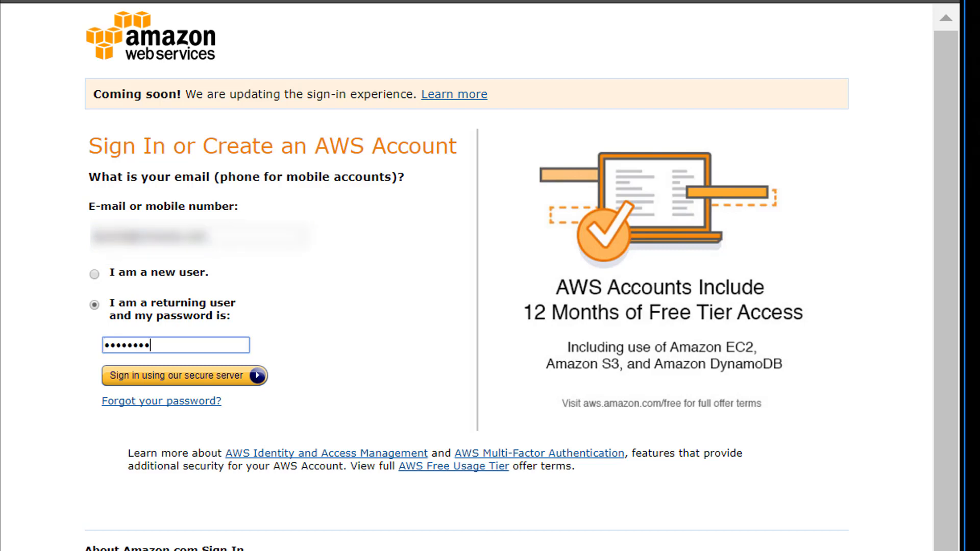
pyautogui.click(182, 376)
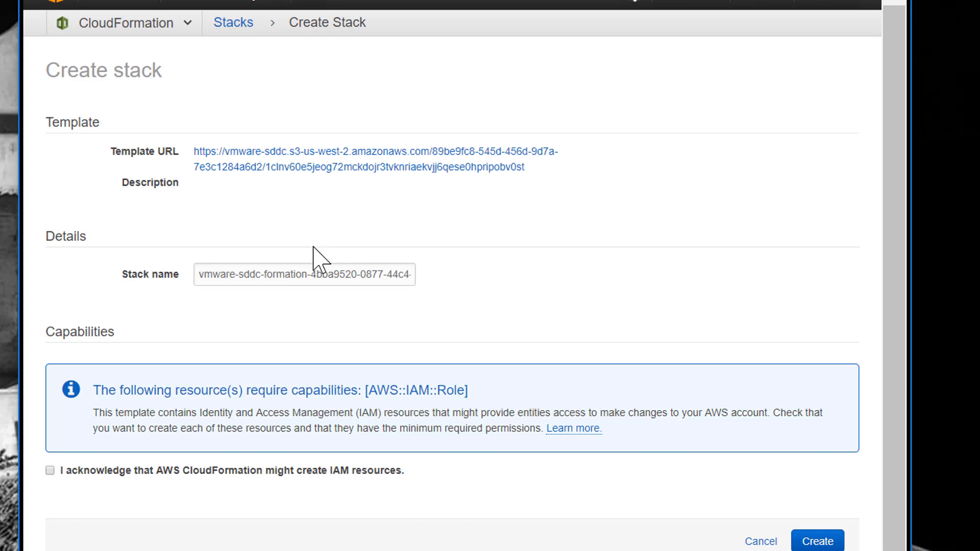
# Acknowledge IAM resource creation, create the VMware SDDC stack and watch its events reach CREATE_COMPLETE.
pyautogui.click(50, 471)
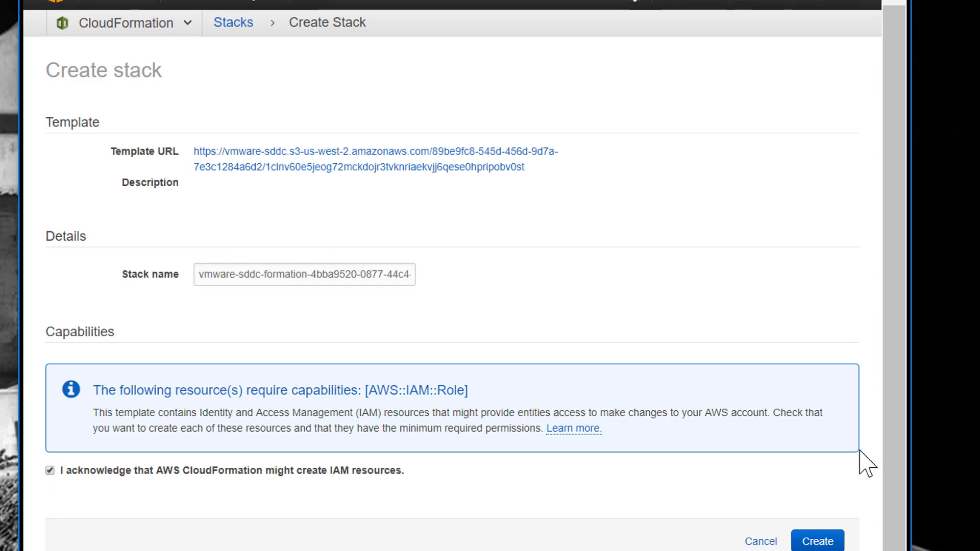
pyautogui.click(818, 541)
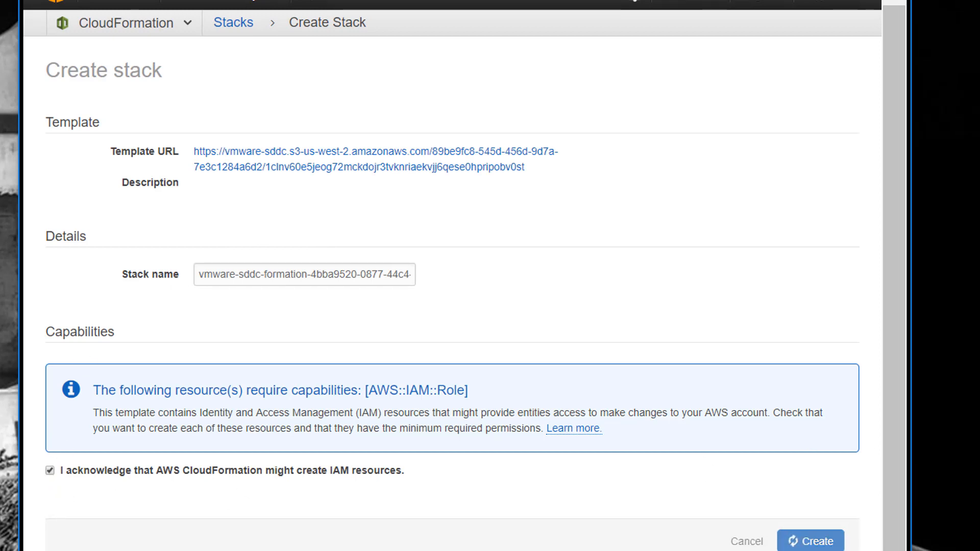
pyautogui.click(811, 542)
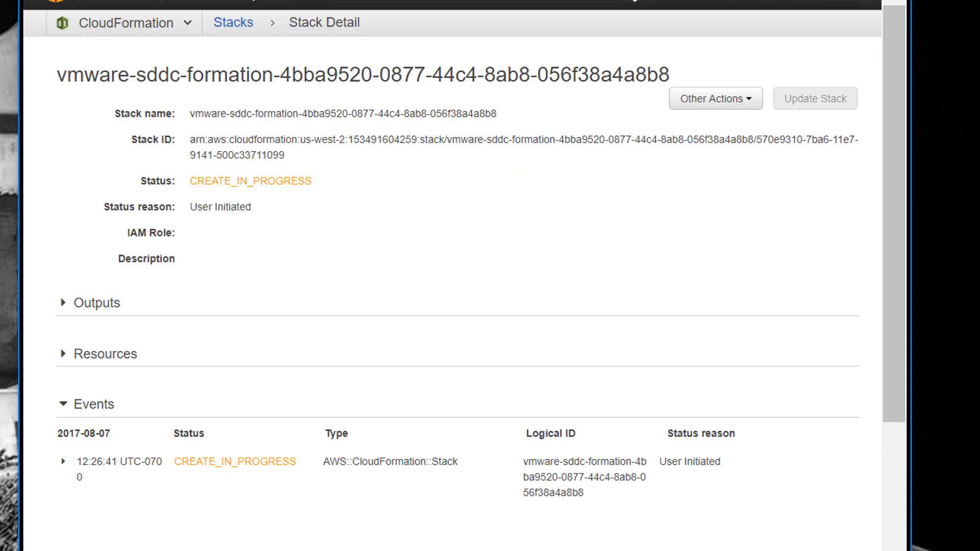
pyautogui.moveTo(104, 363)
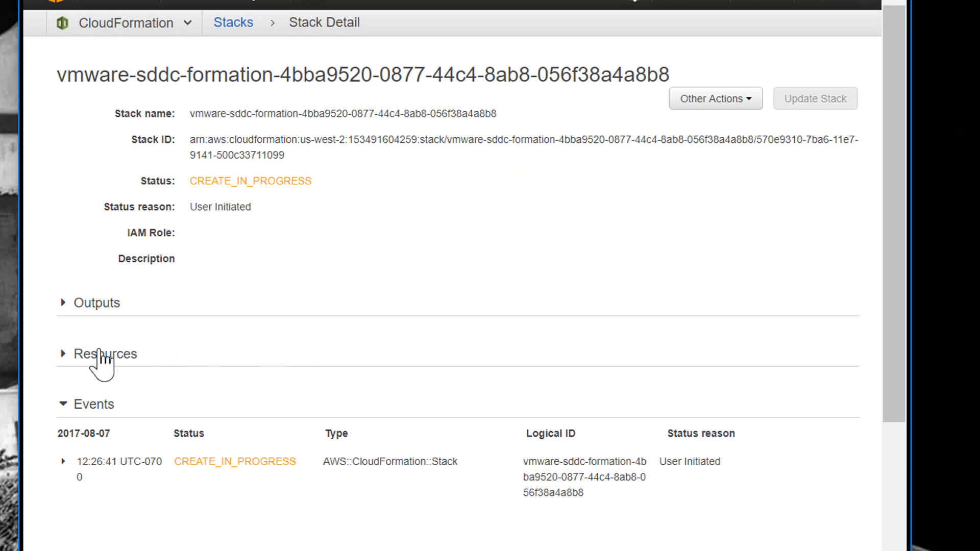
pyautogui.scroll(-3)
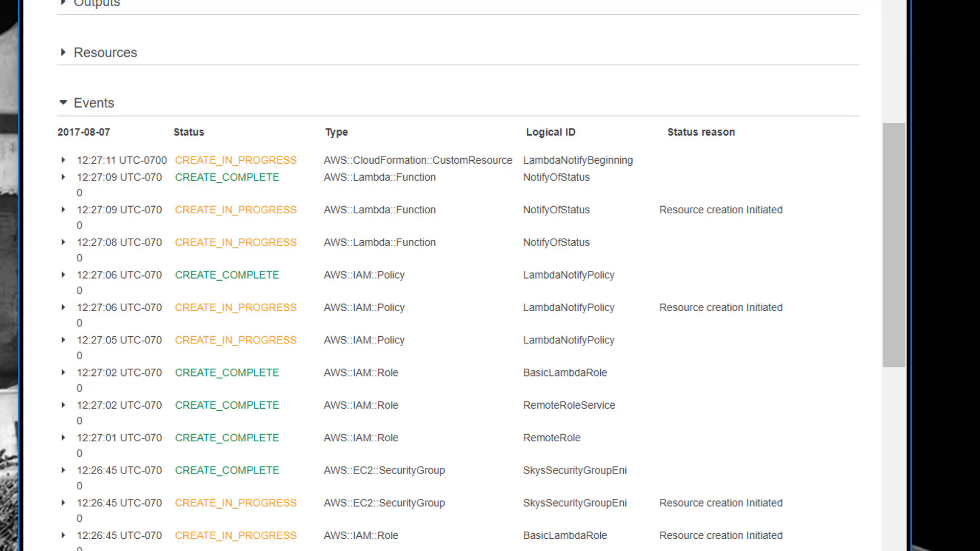
pyautogui.scroll(-3)
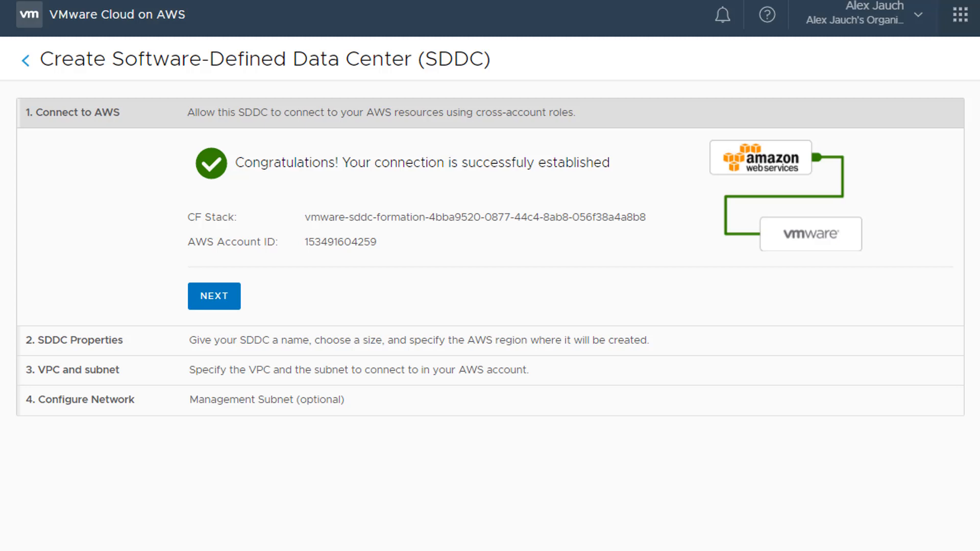
# Accept the AWS connection and name the 4-host US West (Oregon) SDDC MyFirstSDDC.
pyautogui.click(213, 296)
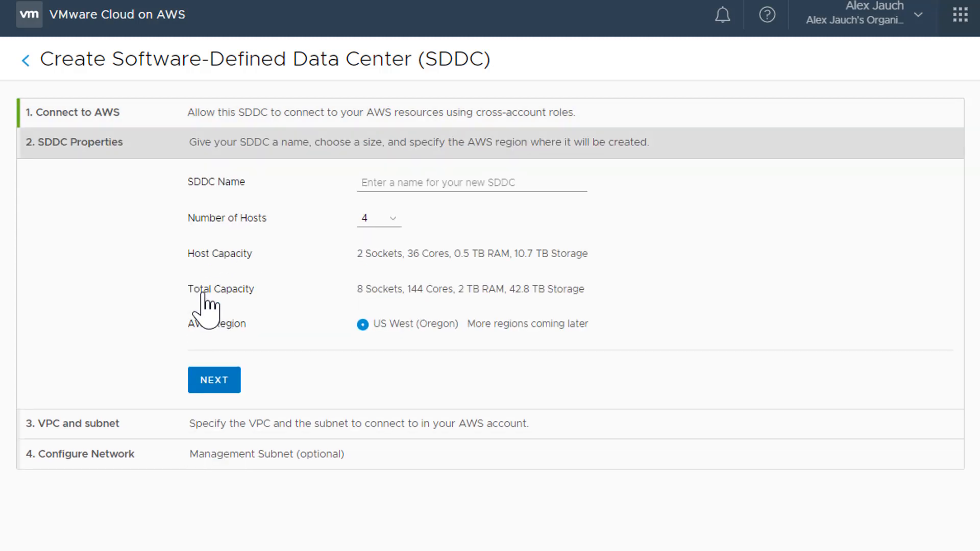
pyautogui.click(472, 182)
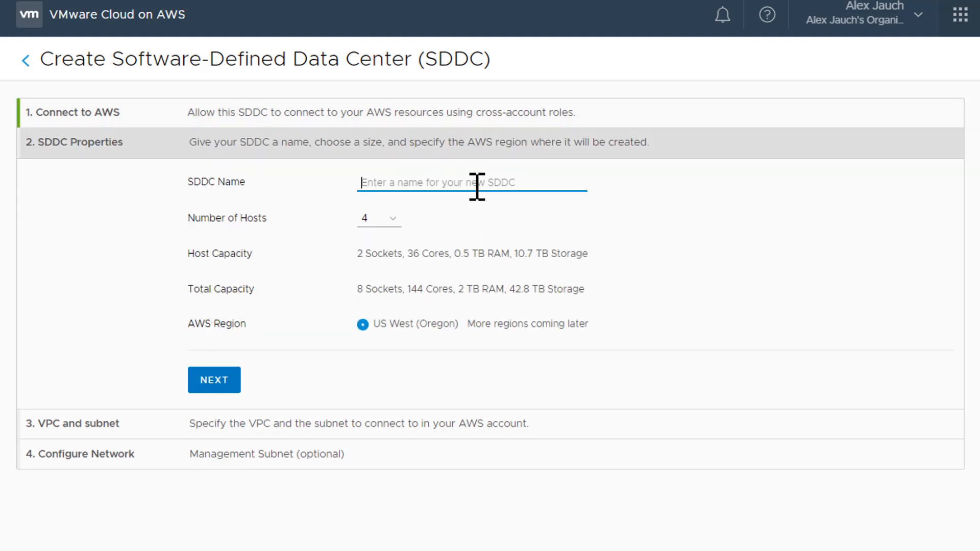
pyautogui.write('MyF')
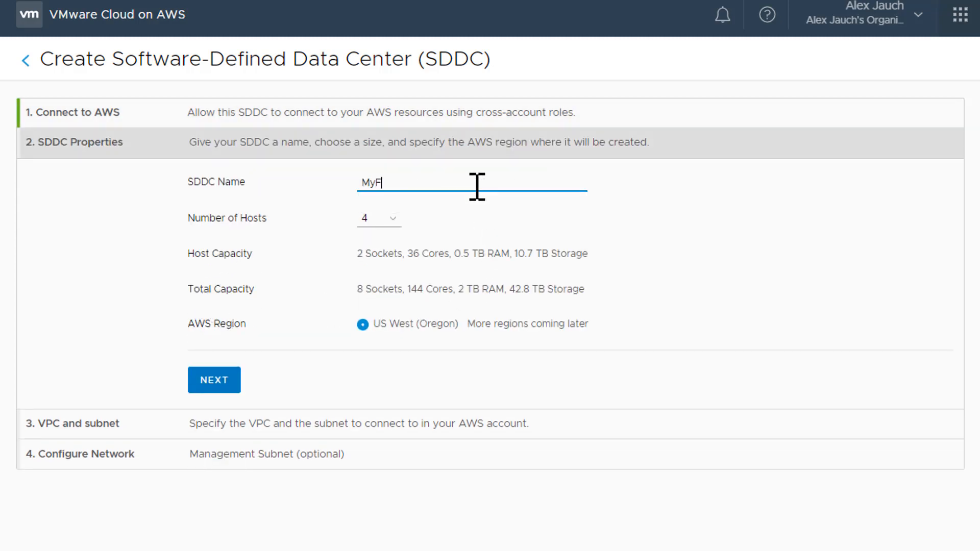
pyautogui.write('irstSDDC')
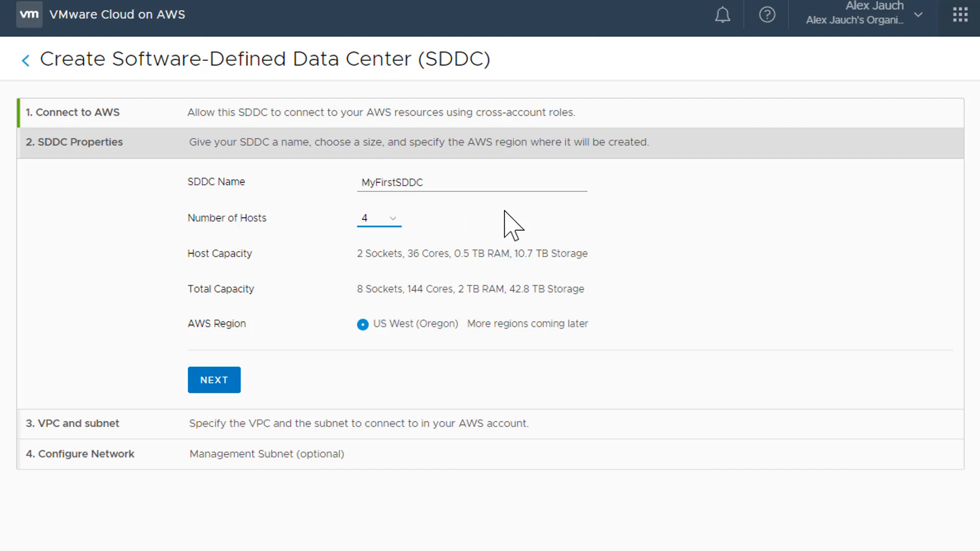
pyautogui.moveTo(356, 410)
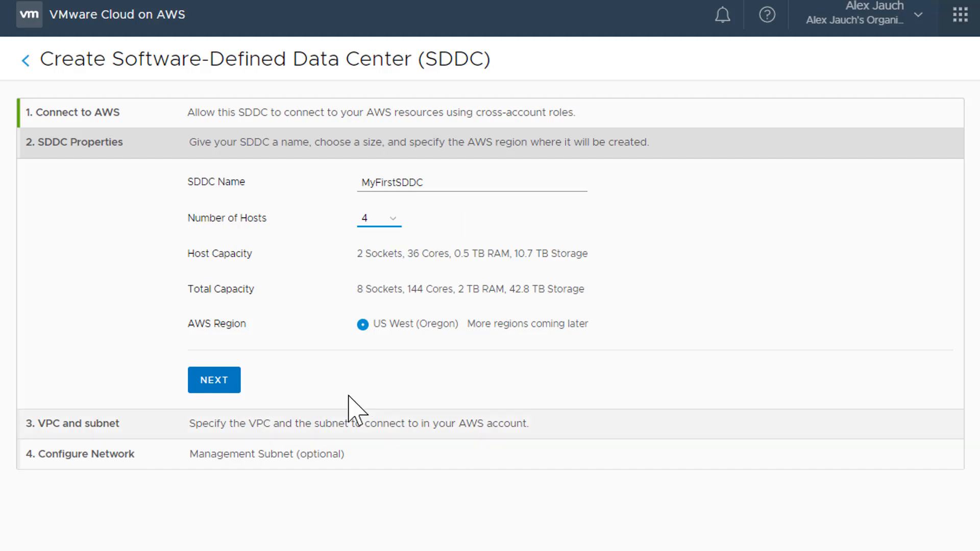
pyautogui.click(213, 380)
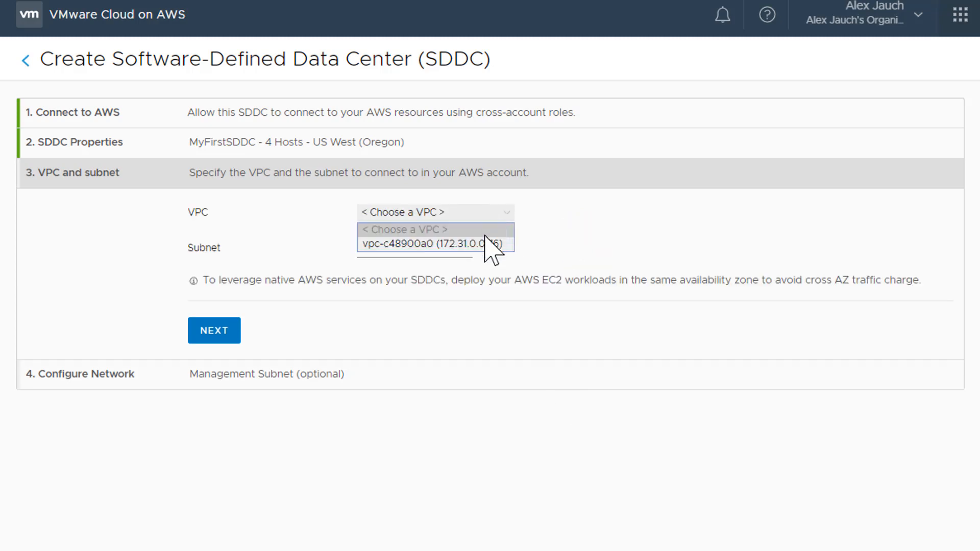
# Choose VPC vpc-c48900a0 and its us-west-2b subnet for the SDDC.
pyautogui.click(435, 243)
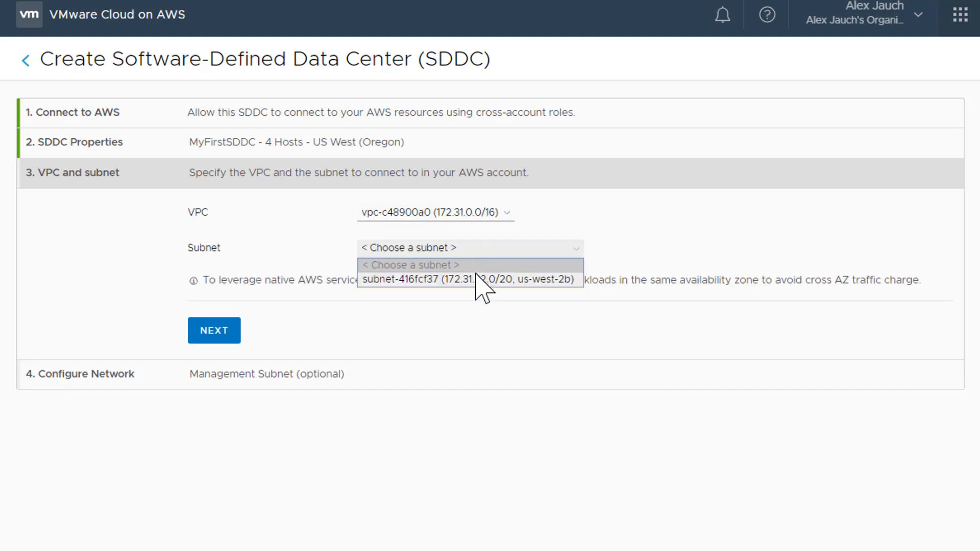
pyautogui.click(472, 280)
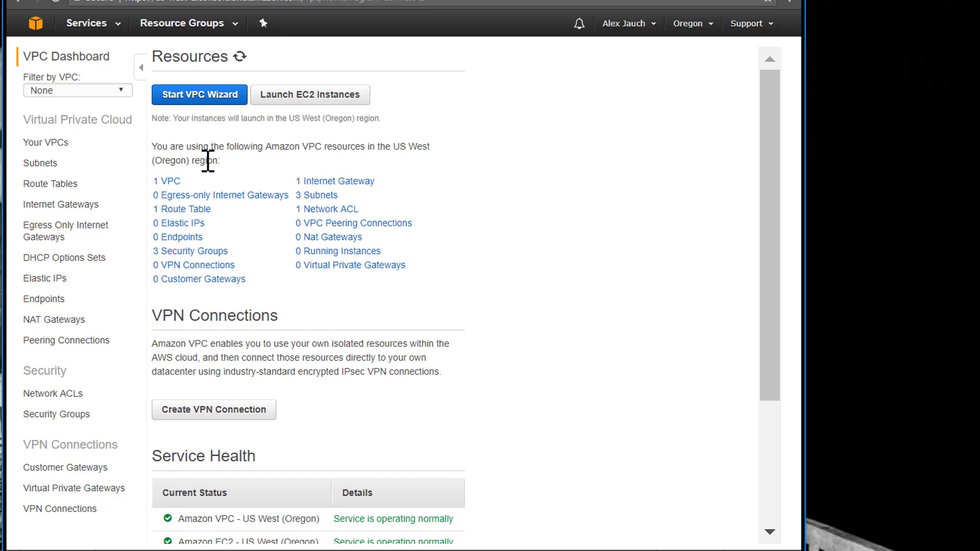
pyautogui.moveTo(169, 189)
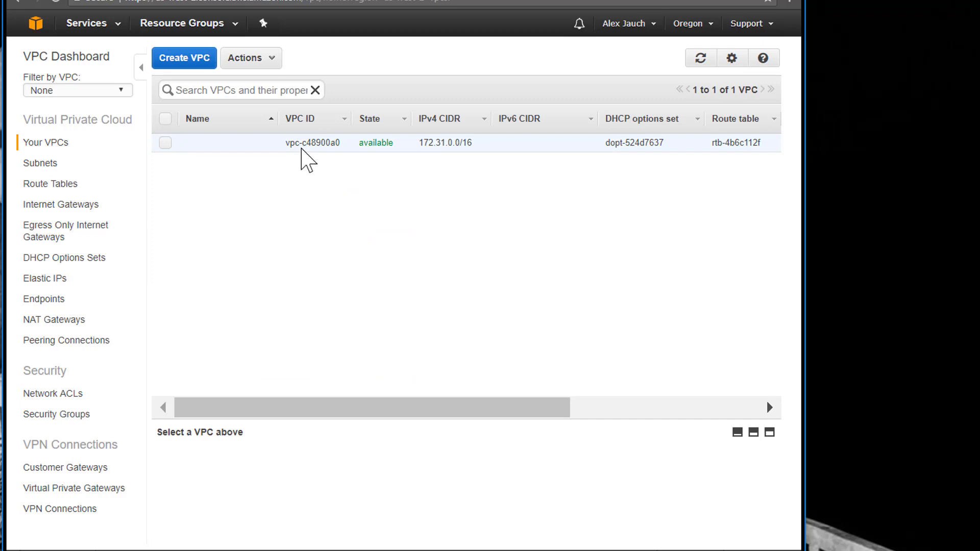
# Review vpc-c48900a0's summary in the AWS VPC Dashboard, list the subnets, and return to the SDDC wizard.
pyautogui.click(166, 143)
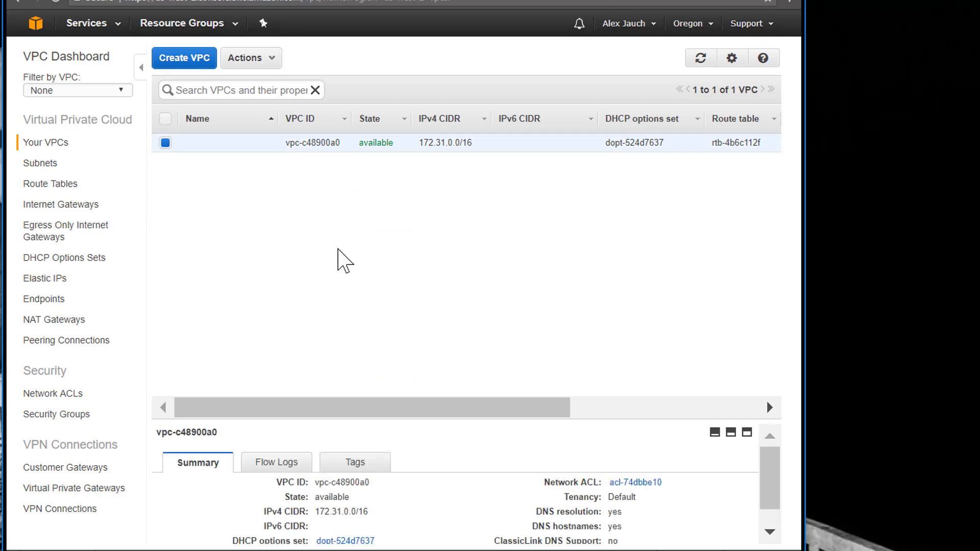
pyautogui.scroll(-3)
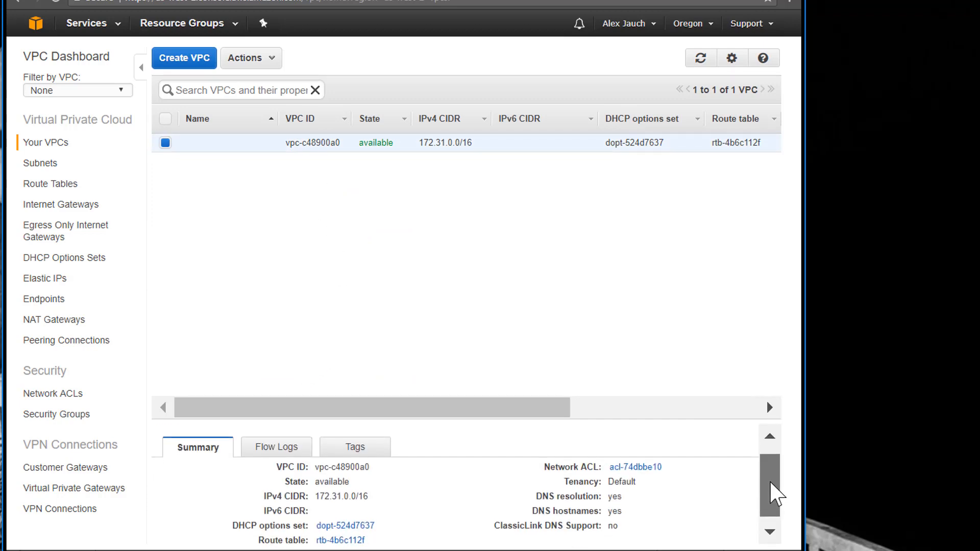
pyautogui.moveTo(773, 491); pyautogui.dragTo(773, 466)
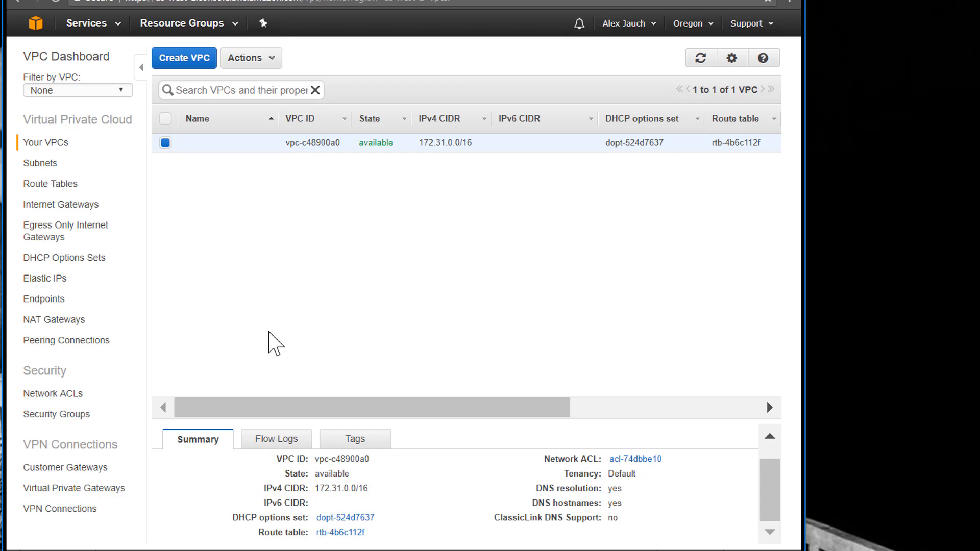
pyautogui.click(40, 164)
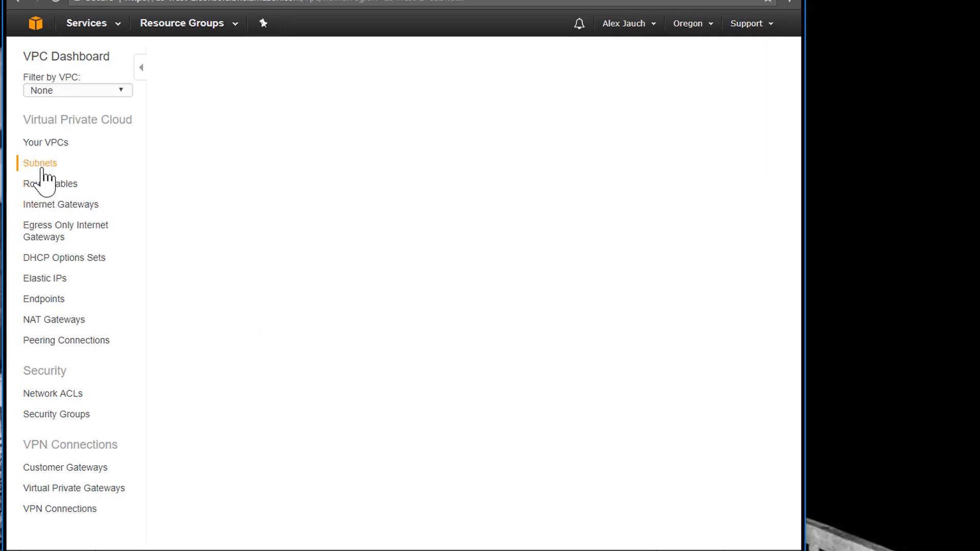
pyautogui.click(40, 163)
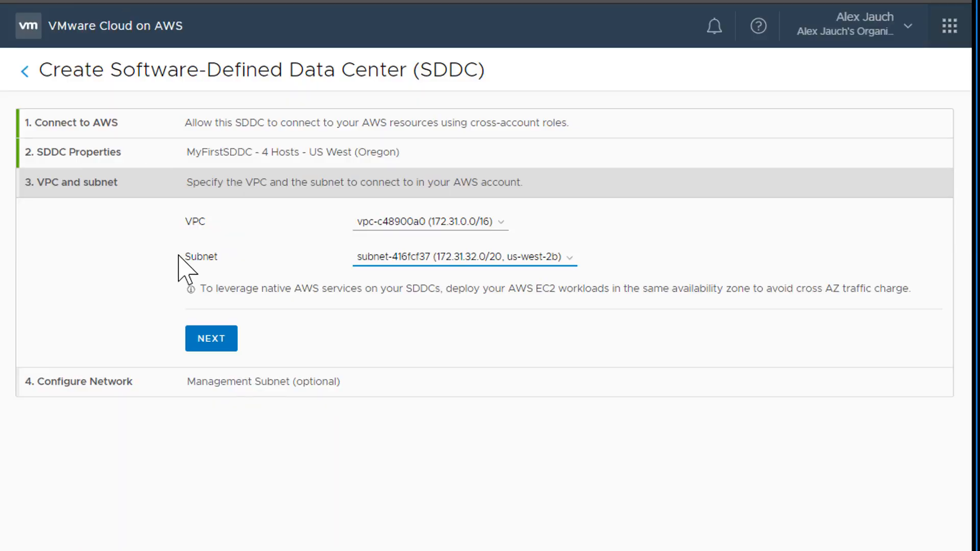
# Confirm the VPC and subnet and enter the 10.10.0.0/1 management CIDR range to deploy MyFirstSDDC.
pyautogui.click(212, 338)
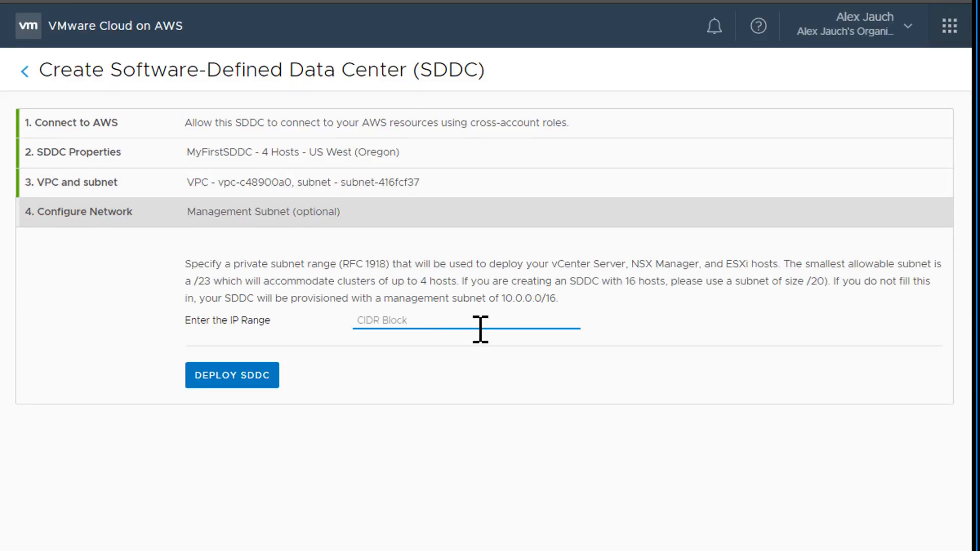
pyautogui.write('10.10')
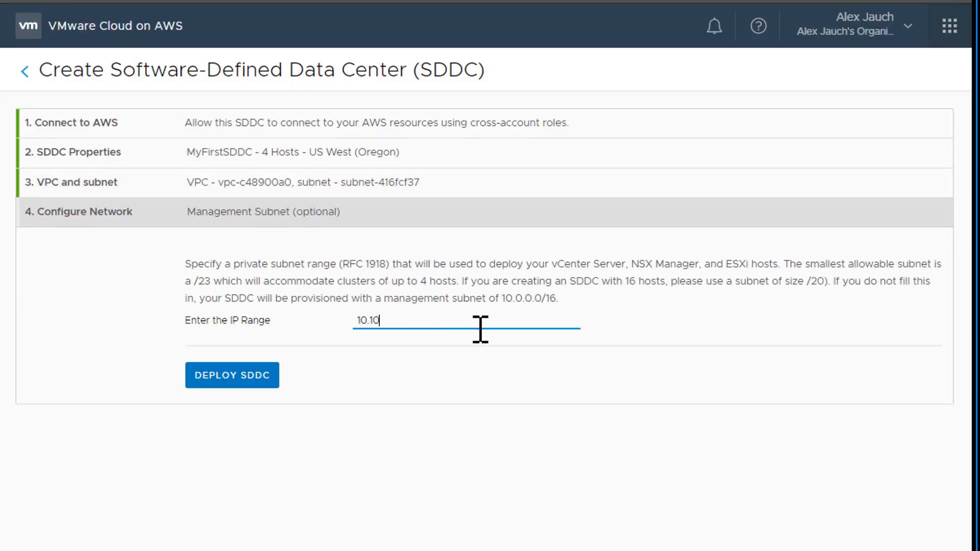
pyautogui.write('.')
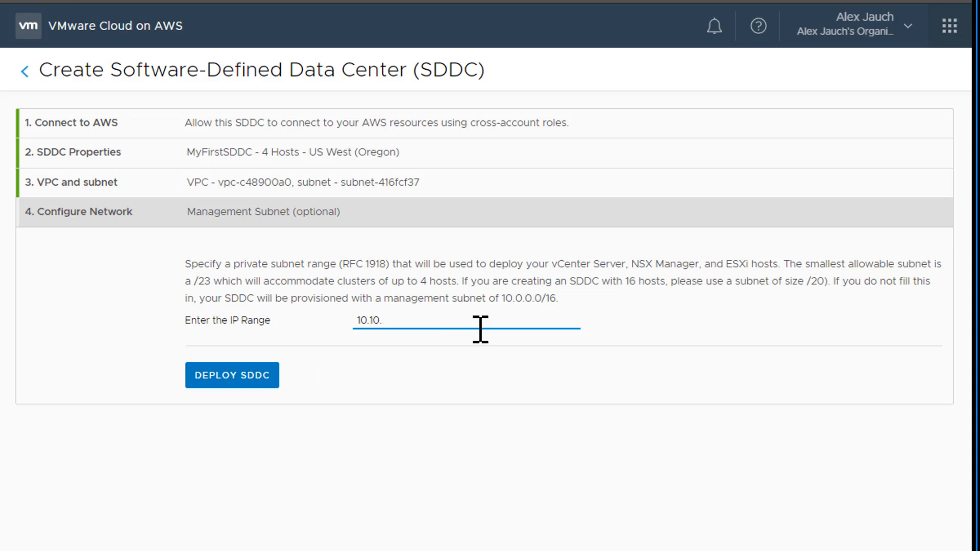
pyautogui.write('0.0/')
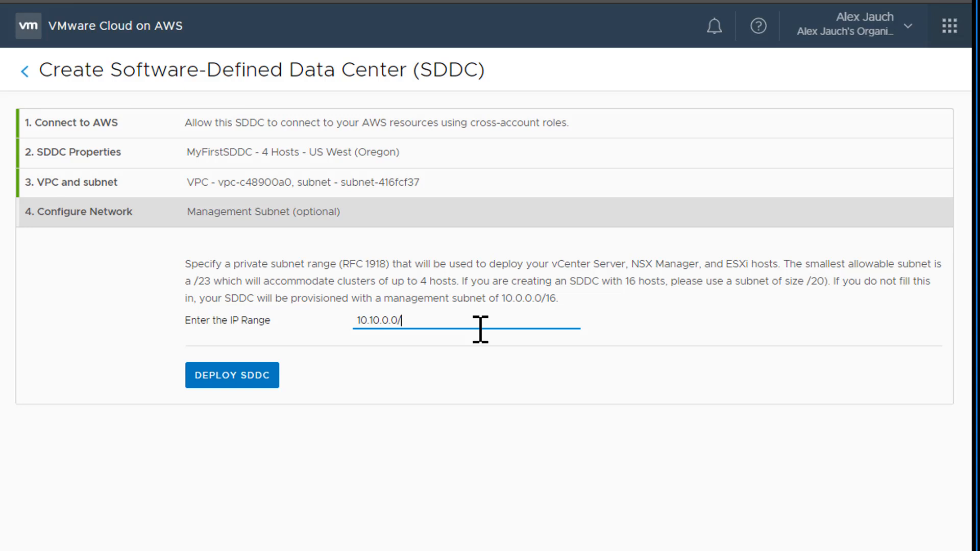
pyautogui.write('1')
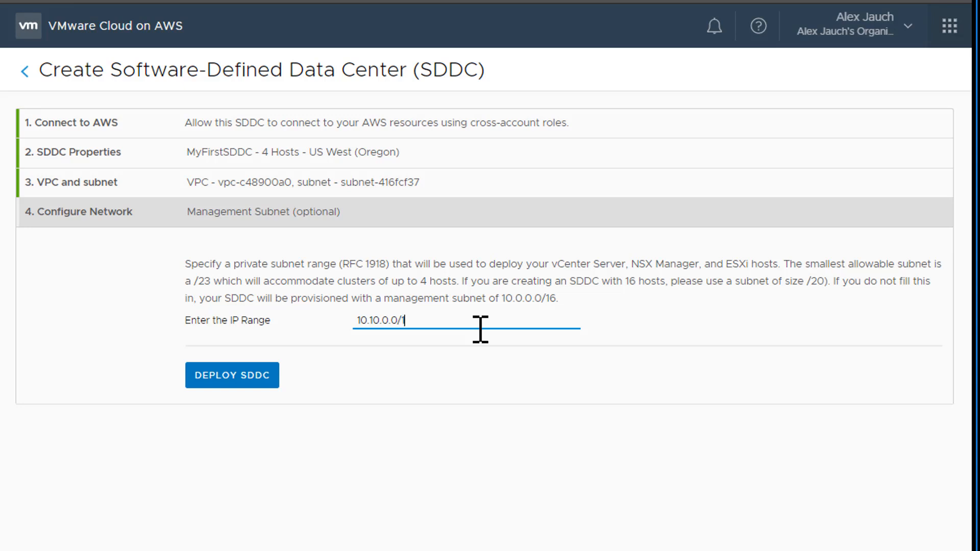
pyautogui.click(232, 375)
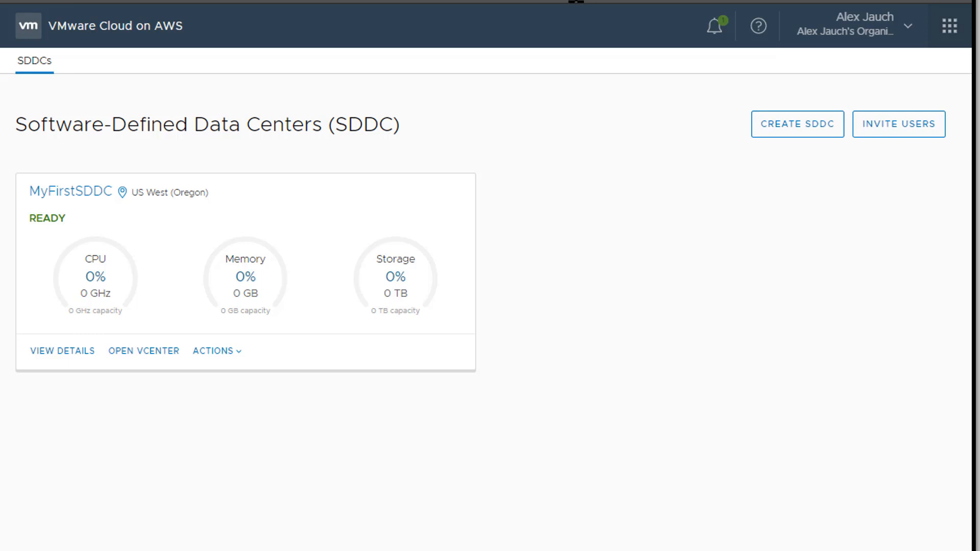
pyautogui.moveTo(73, 192)
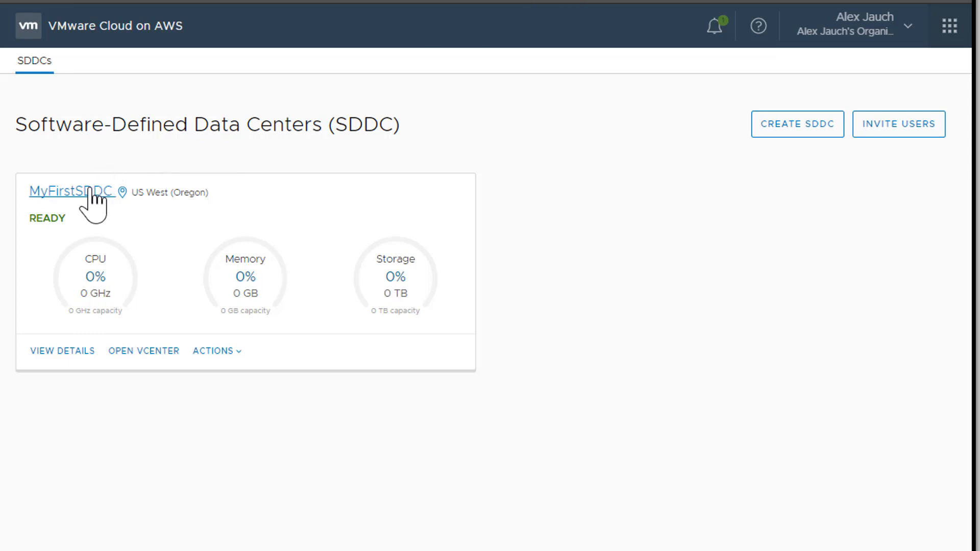
# Show MyFirstSDDC's Network view scrolled to the Management Gateway firewall rules.
pyautogui.click(72, 192)
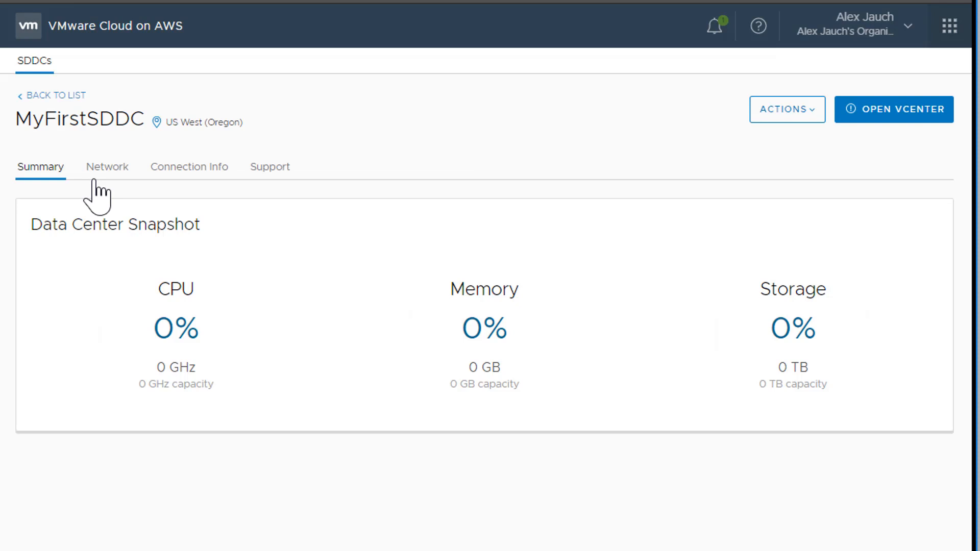
pyautogui.click(107, 166)
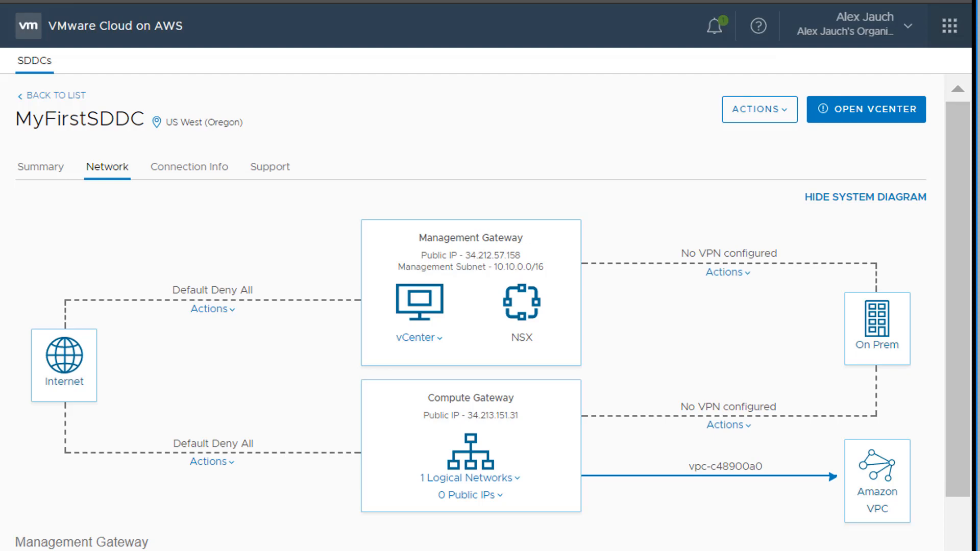
pyautogui.moveTo(285, 168)
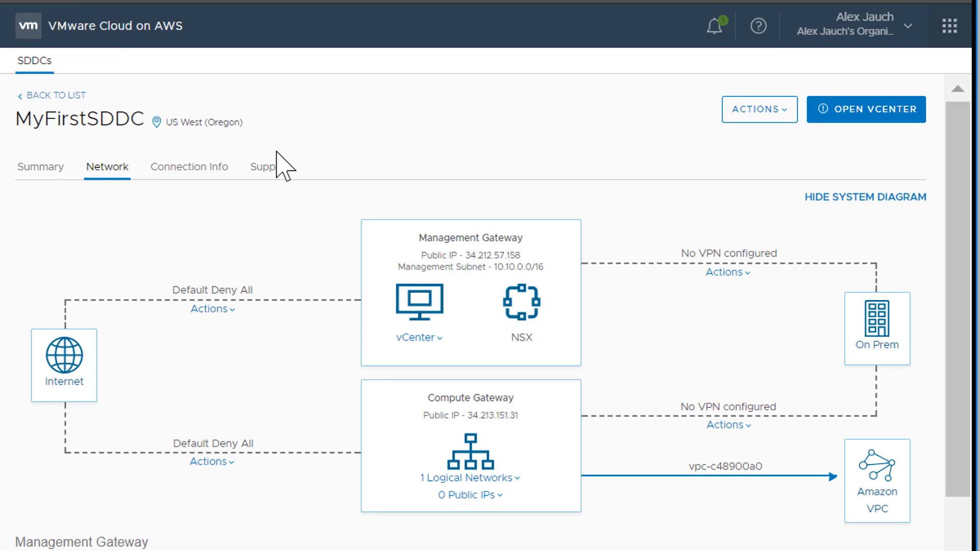
pyautogui.moveTo(330, 174)
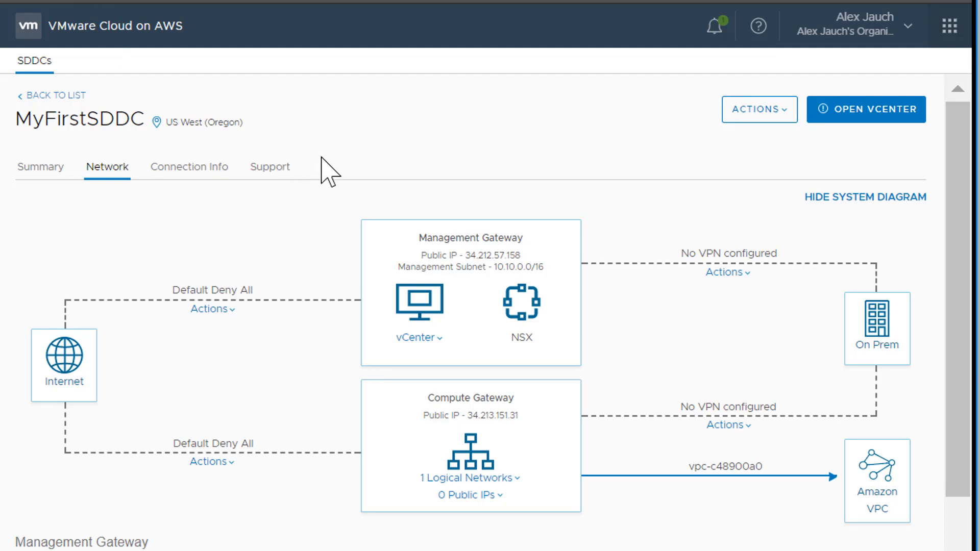
pyautogui.scroll(-3)
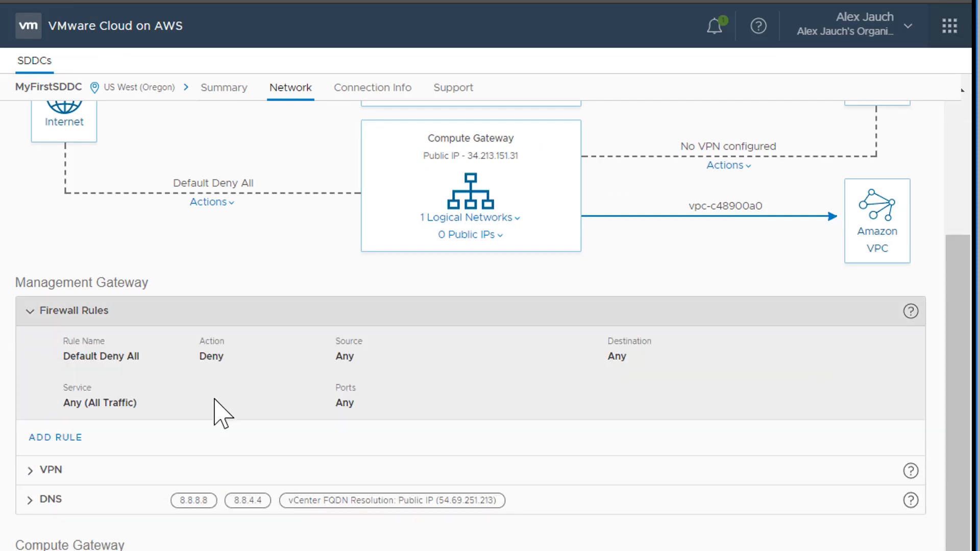
# Create rule 'vC Access': Source any, Destination vCenter, Service HTTPS (TCP 443), then show default vCenter credentials.
pyautogui.click(56, 438)
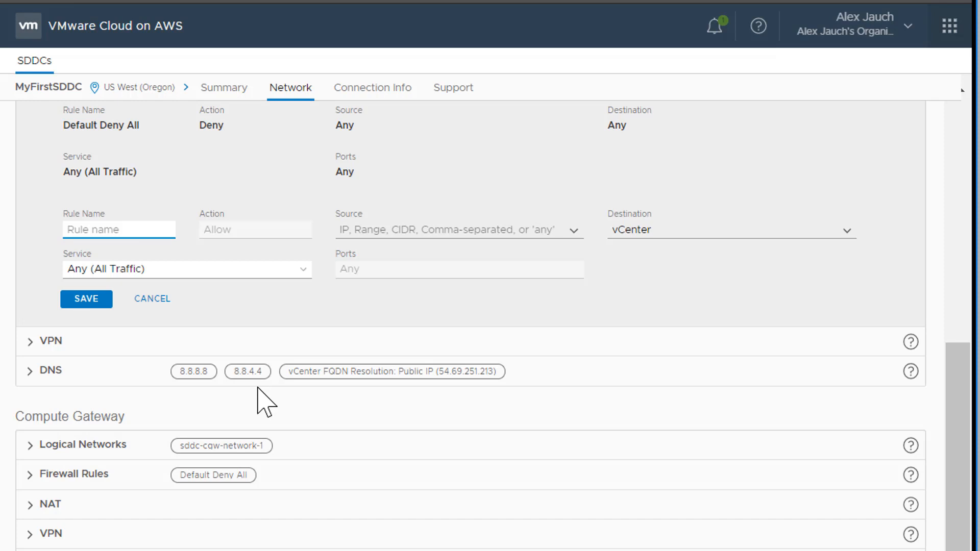
pyautogui.write('vC')
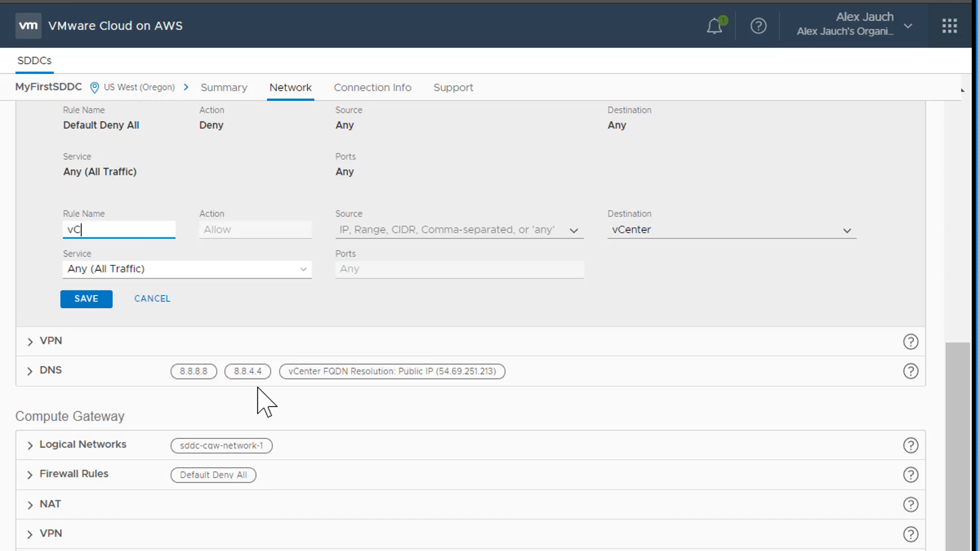
pyautogui.click(456, 230)
pyautogui.write('any')
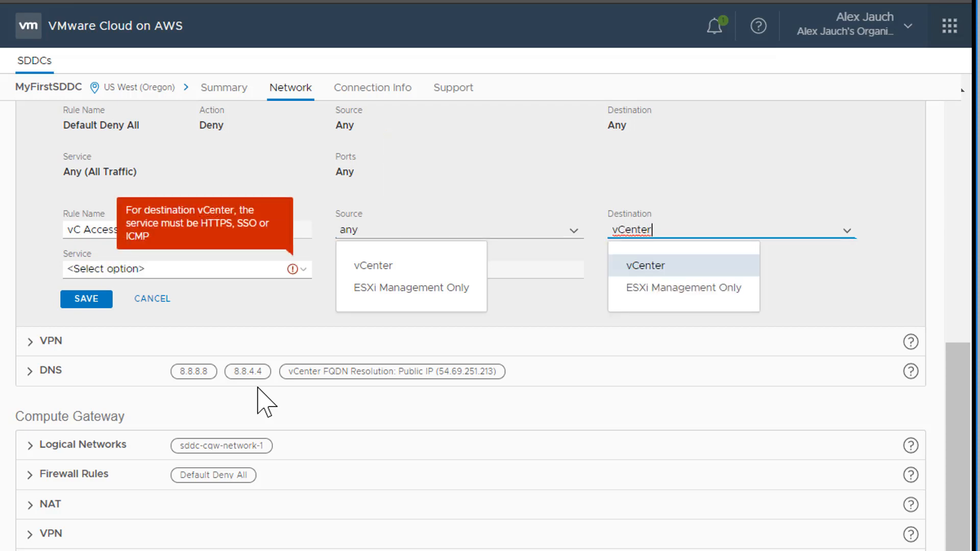
pyautogui.click(646, 265)
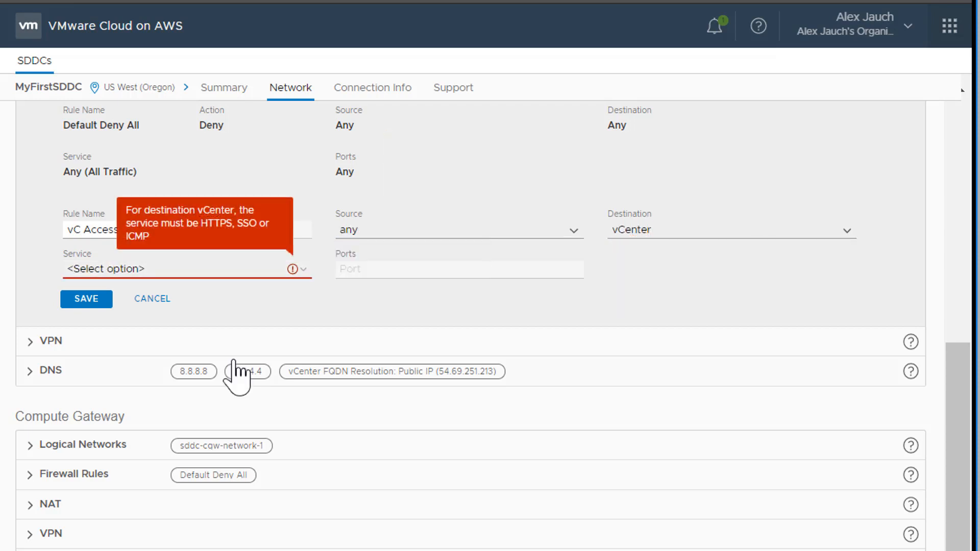
pyautogui.click(182, 268)
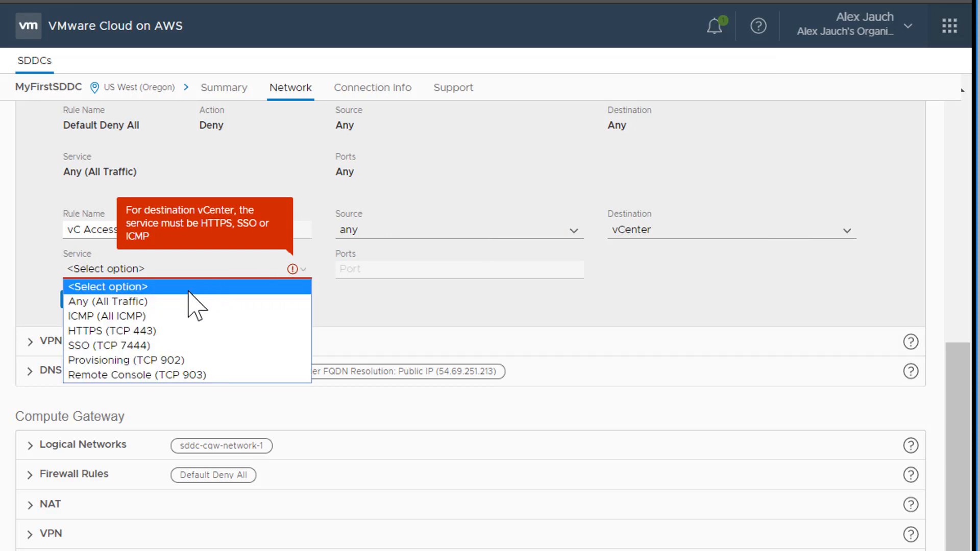
pyautogui.click(117, 331)
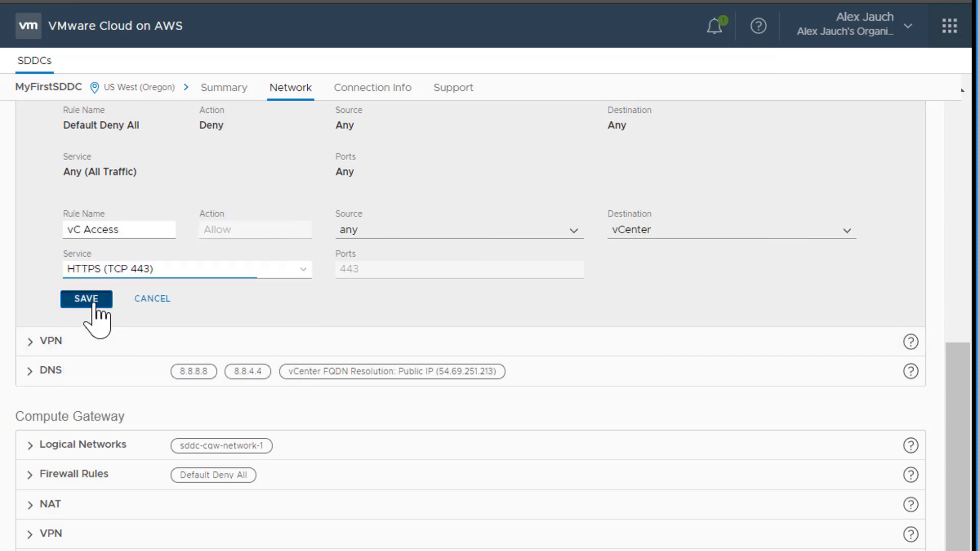
pyautogui.click(86, 299)
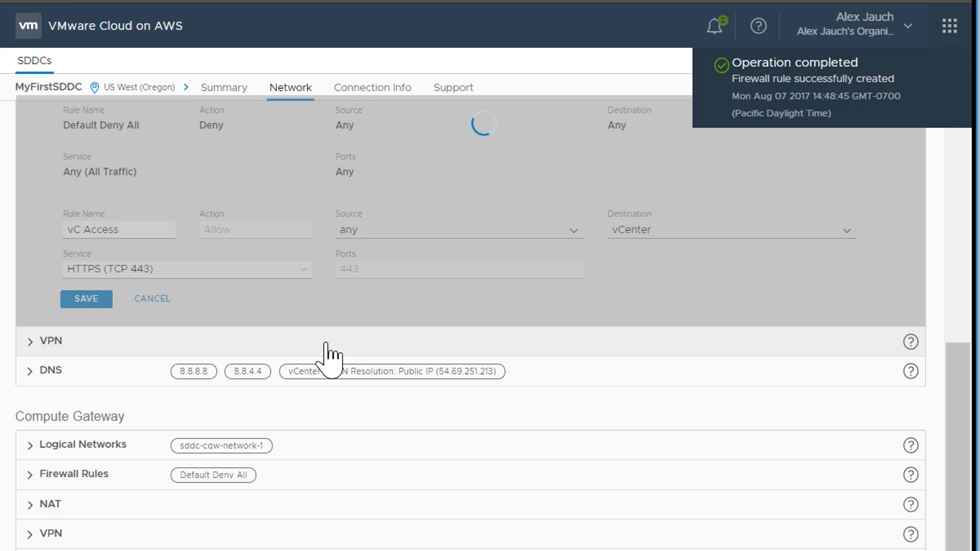
pyautogui.click(86, 299)
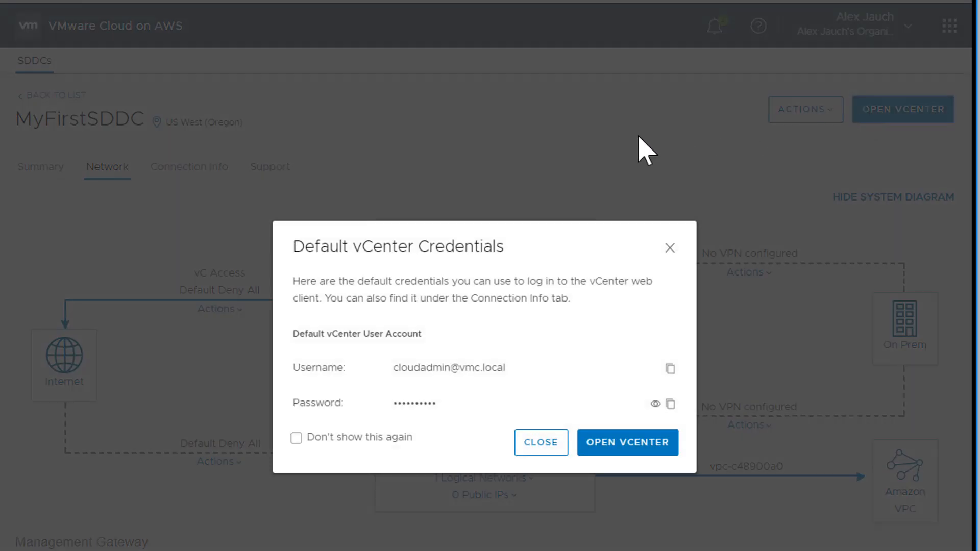
# Copy the cloudadmin username and password and launch vCenter, signing in to the vSphere Client.
pyautogui.click(670, 368)
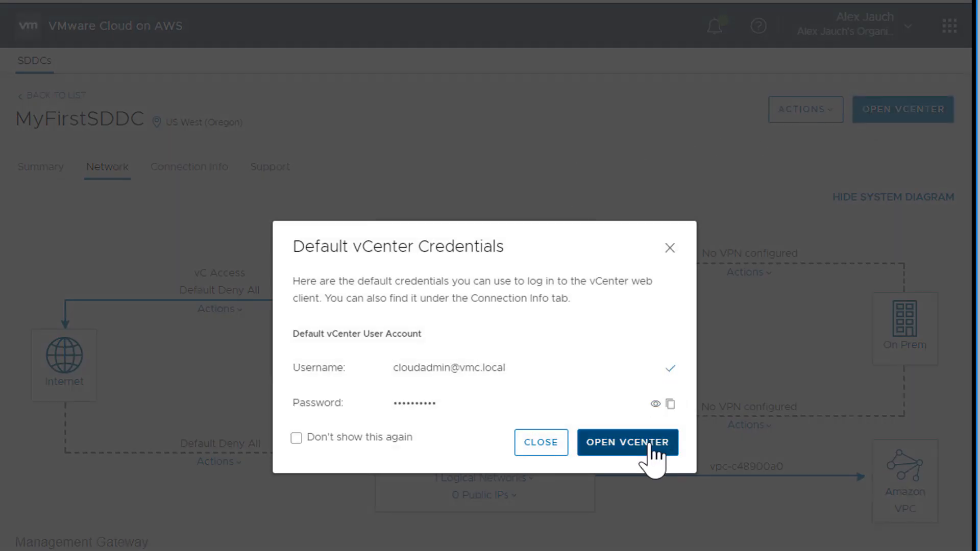
pyautogui.click(628, 442)
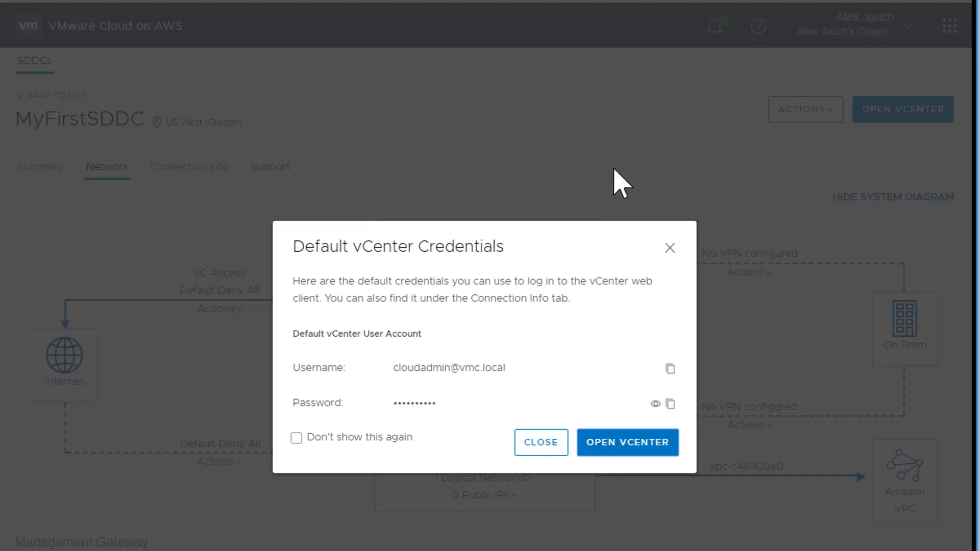
pyautogui.click(670, 404)
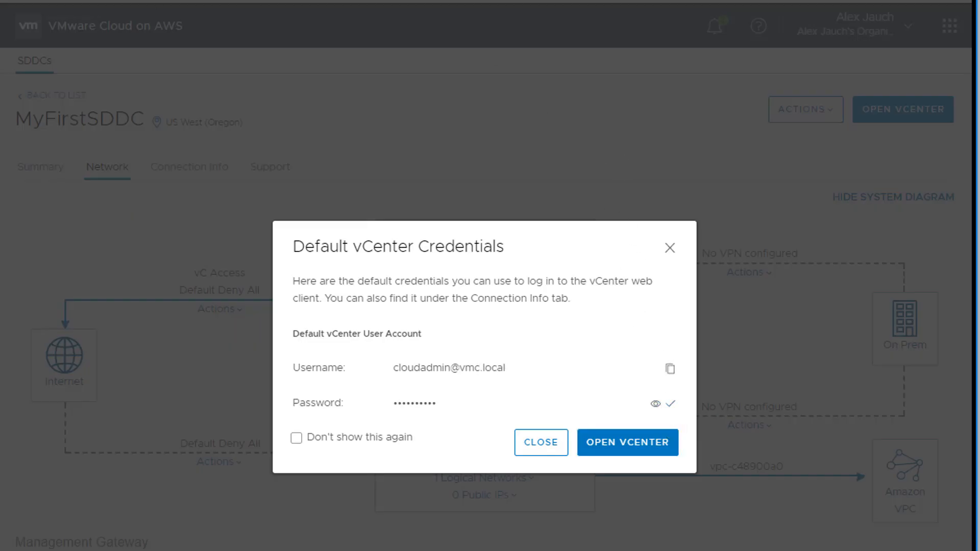
pyautogui.click(628, 442)
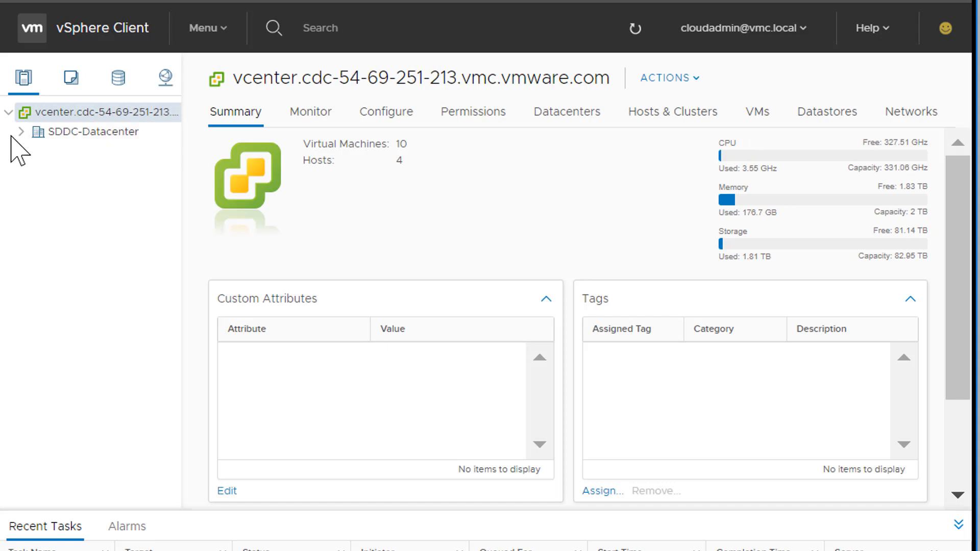
# Expand SDDC-Datacenter and Cluster-1 to list its four hosts, then select Cluster-1's summary.
pyautogui.click(20, 132)
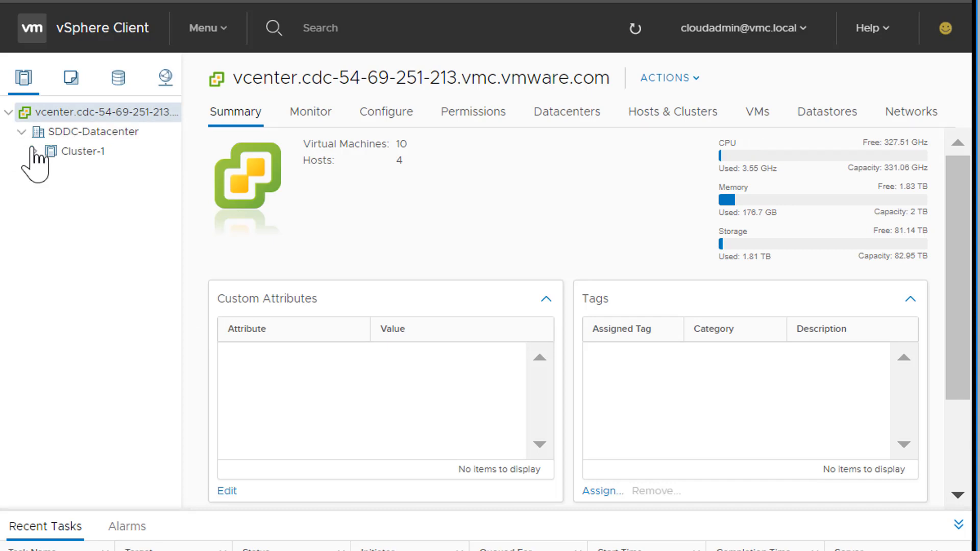
pyautogui.click(36, 151)
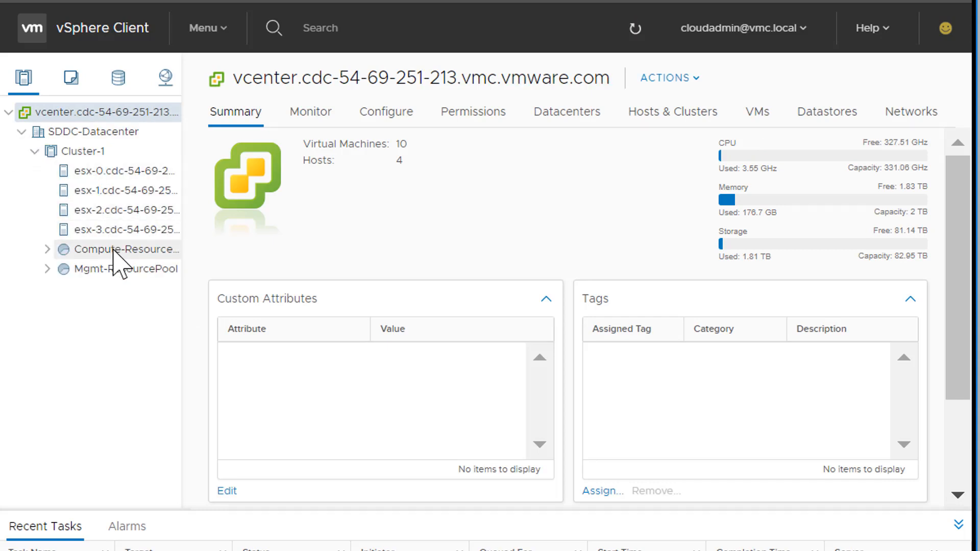
pyautogui.click(80, 151)
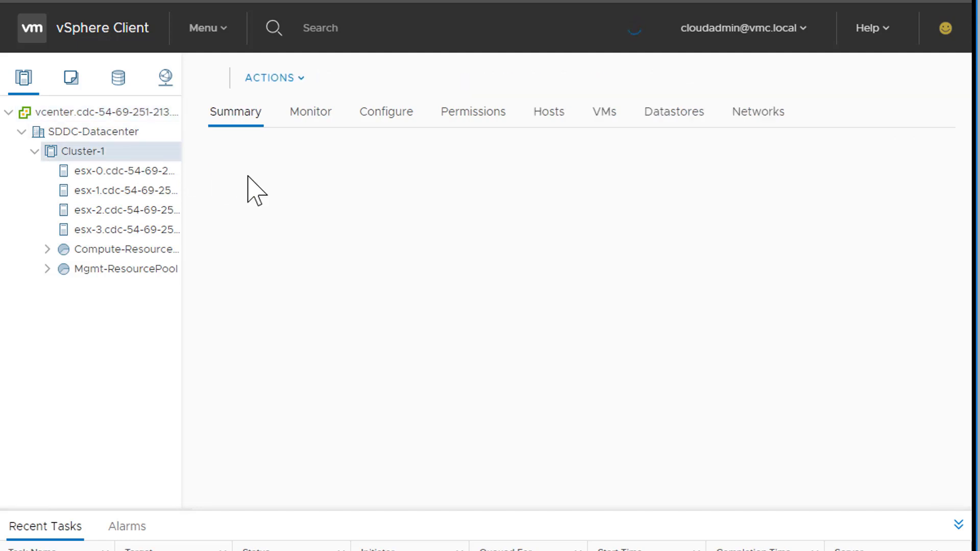